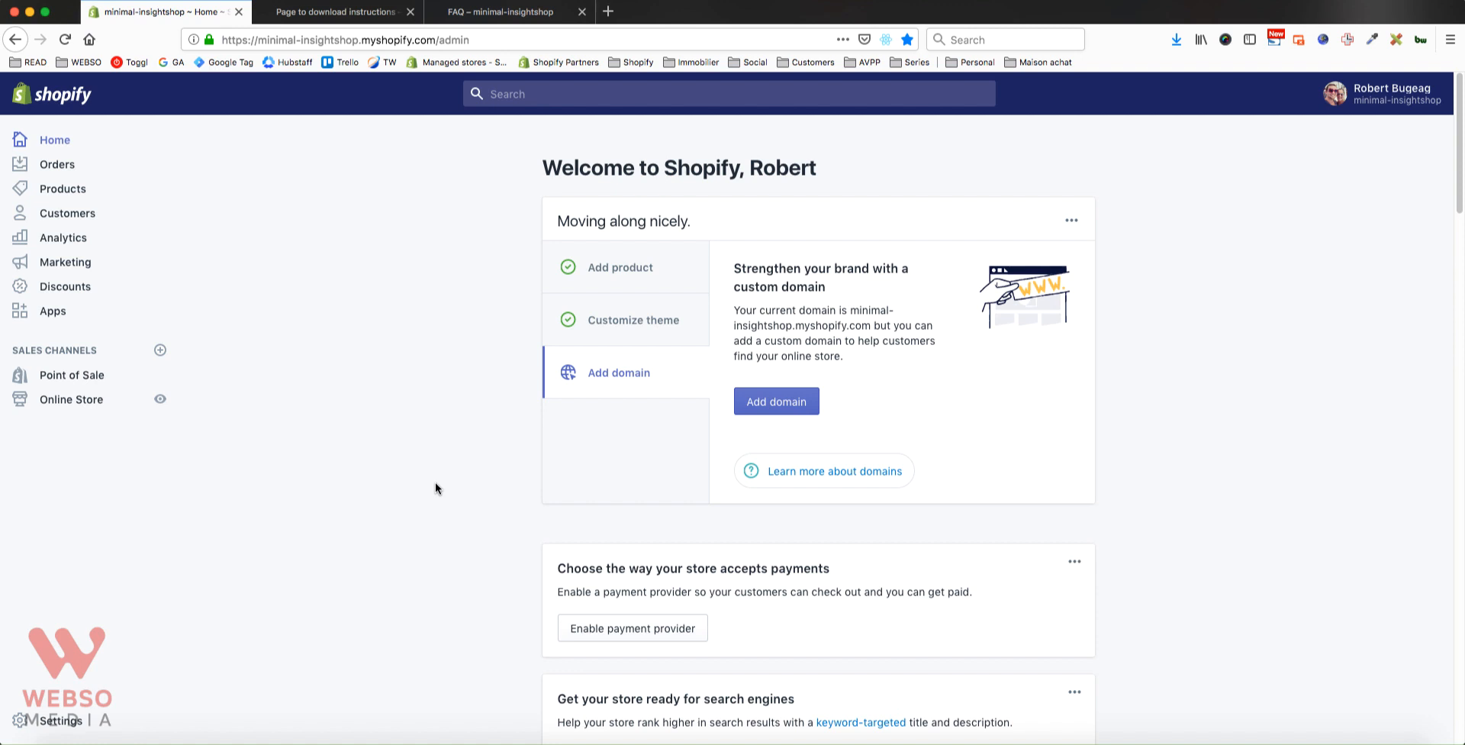
pyautogui.moveTo(318, 434)
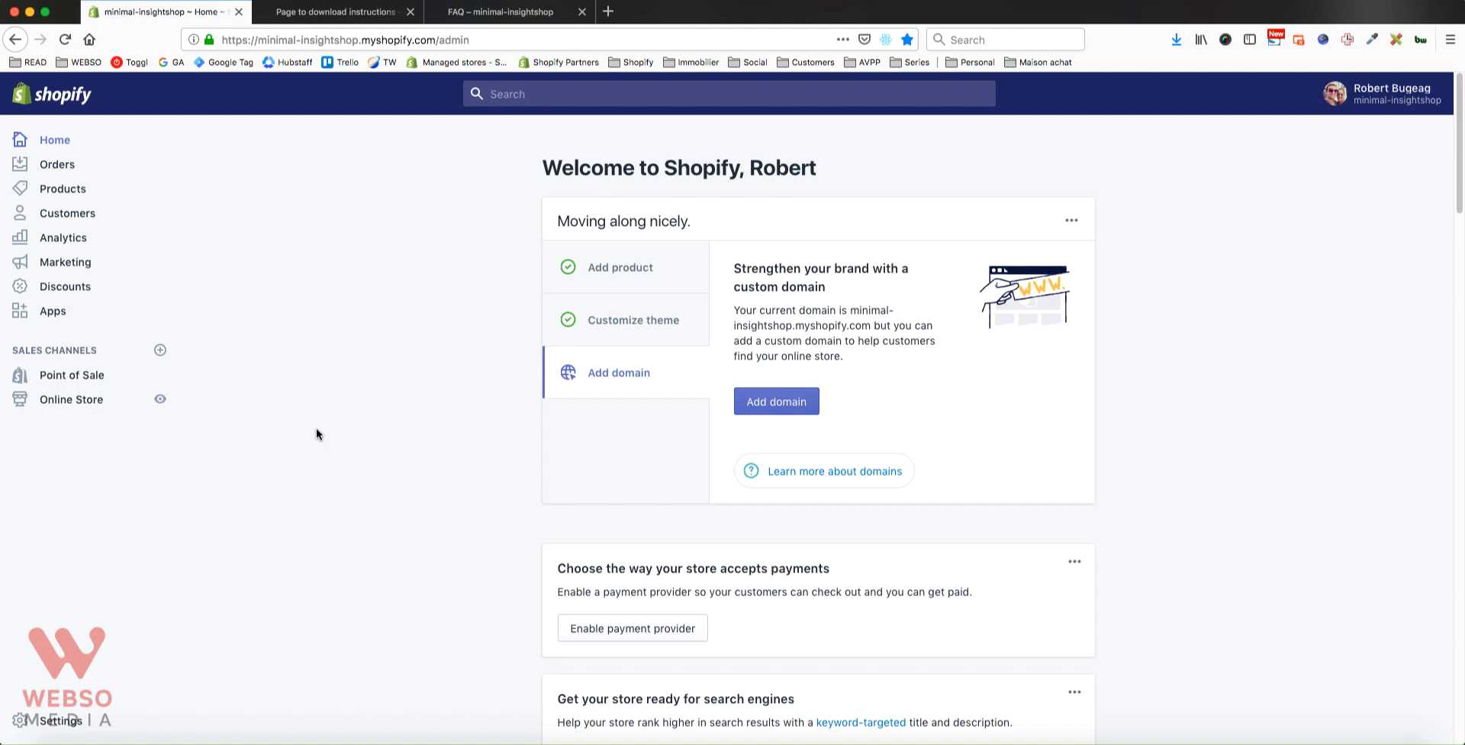
# - Open the store Settings from the admin sidebar
pyautogui.click(59, 721)
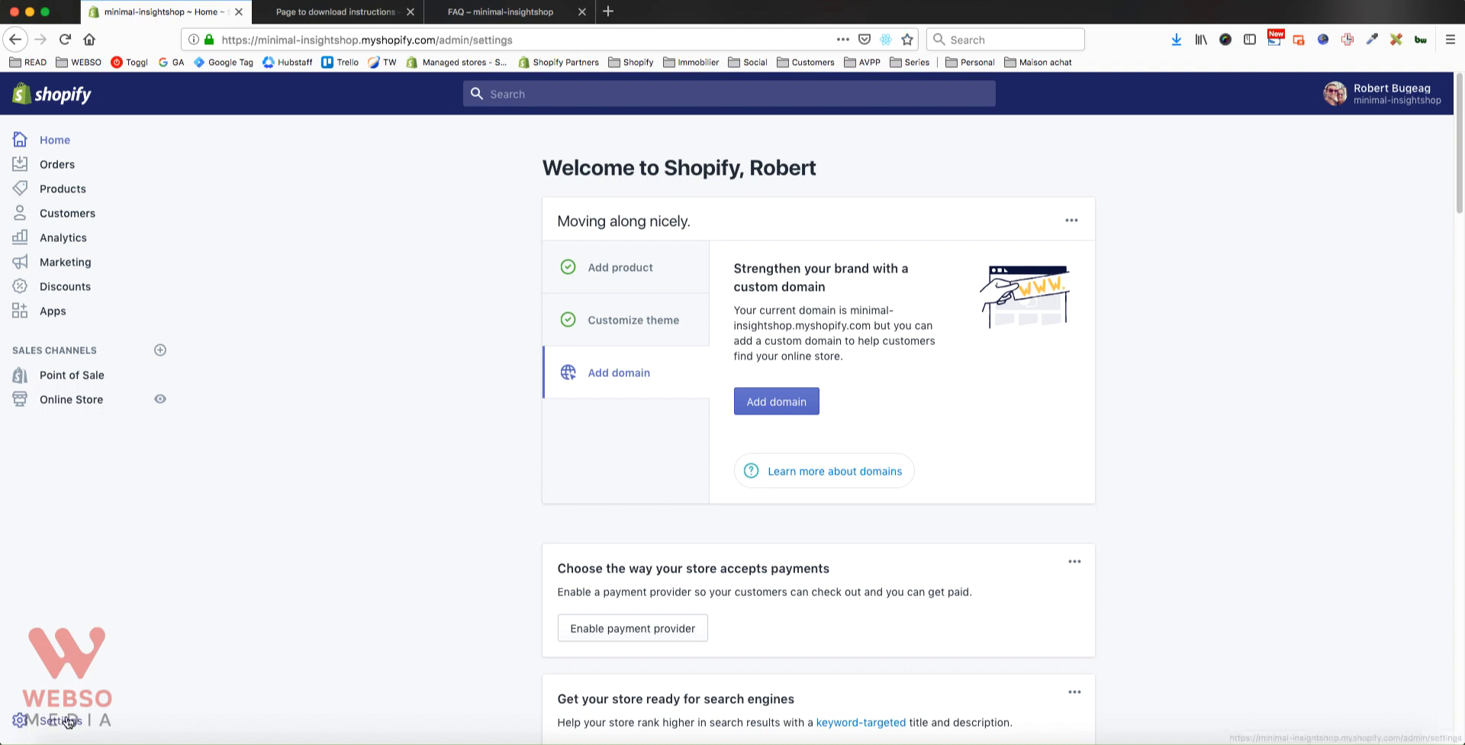
pyautogui.click(58, 721)
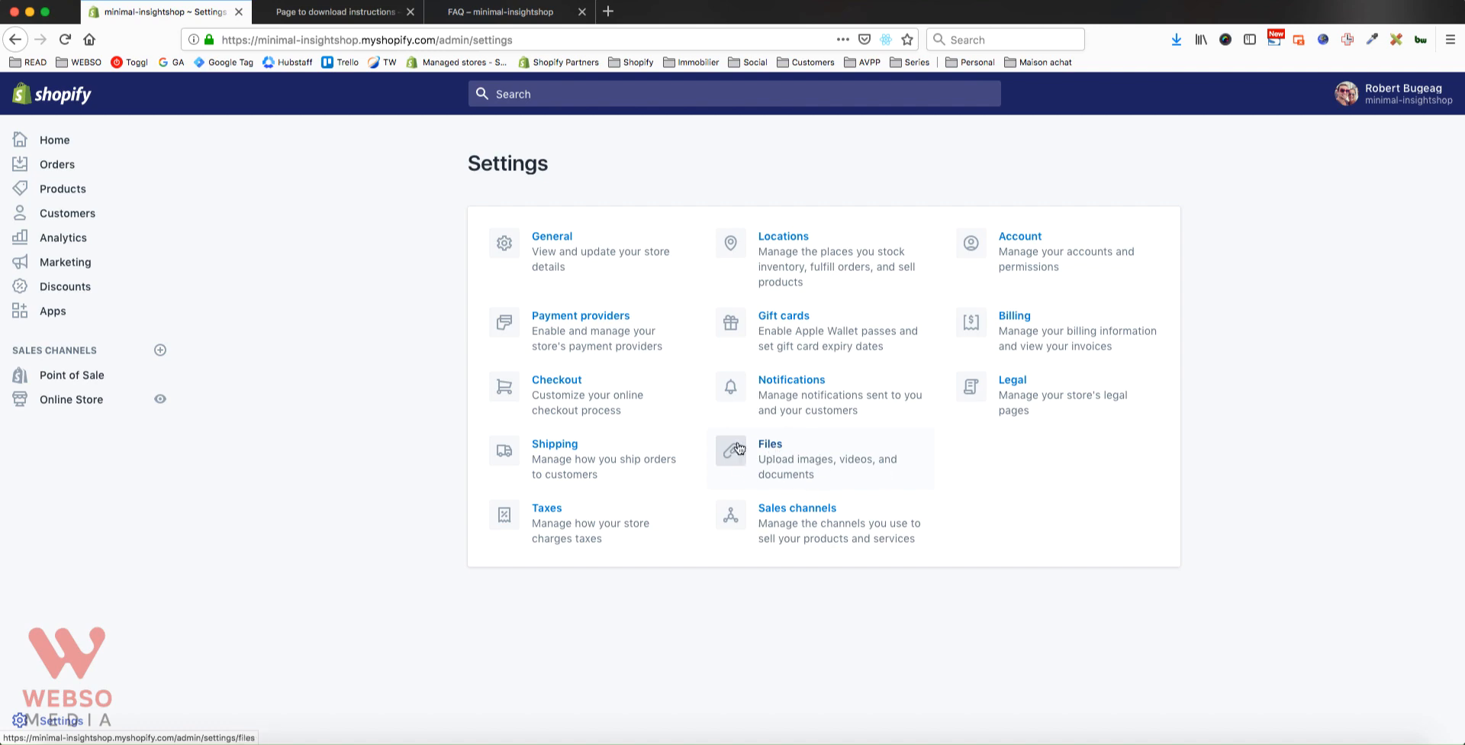
# - Open Files and search for 'visa' to filter the uploaded files
pyautogui.click(769, 443)
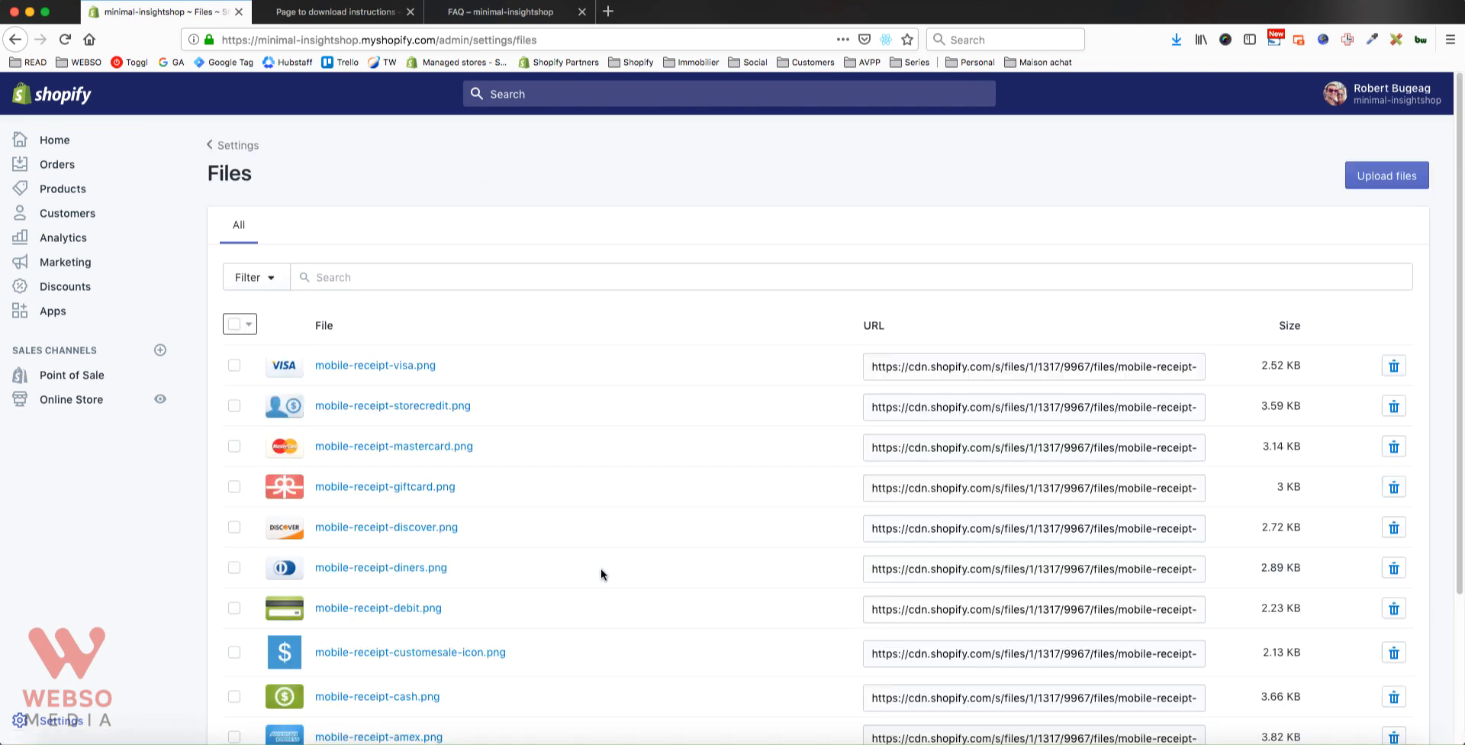
pyautogui.moveTo(468, 570)
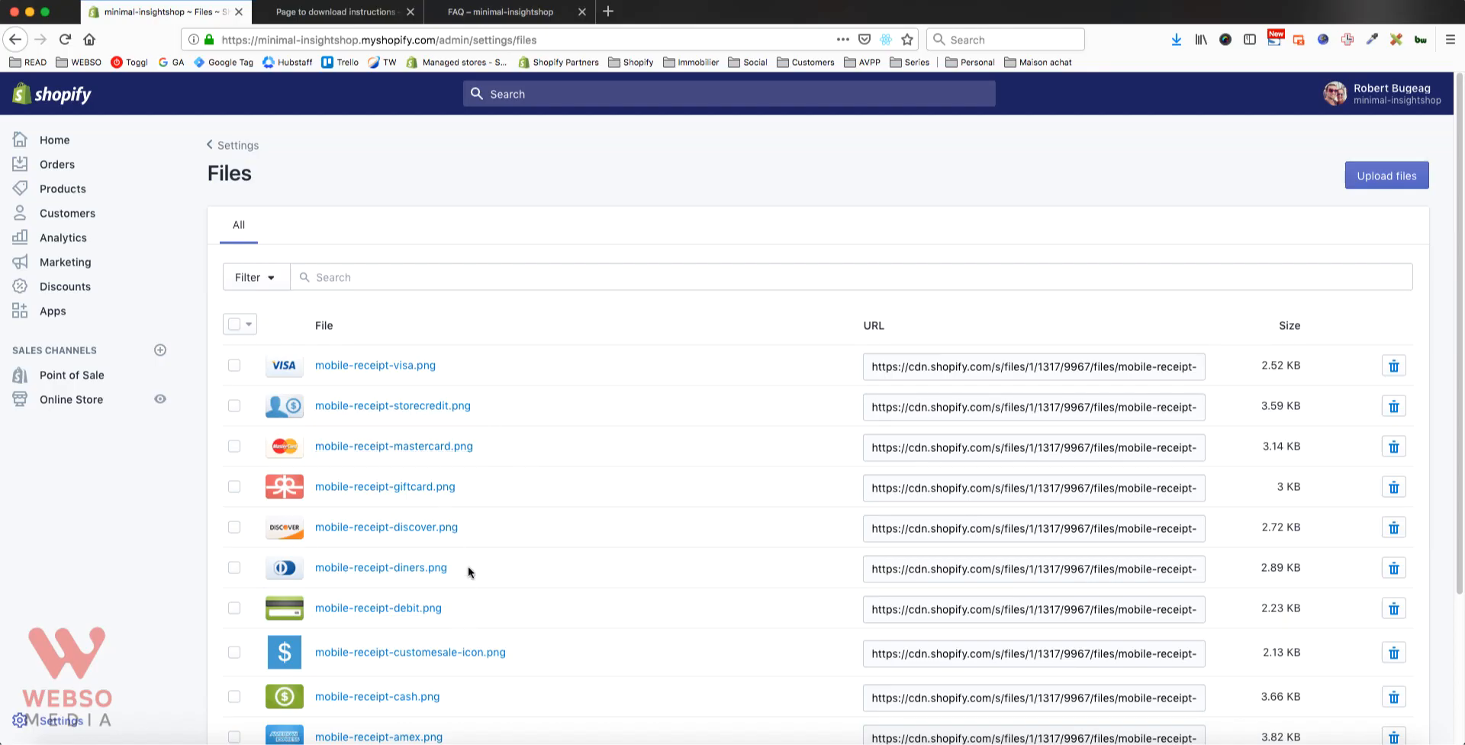
pyautogui.moveTo(478, 563)
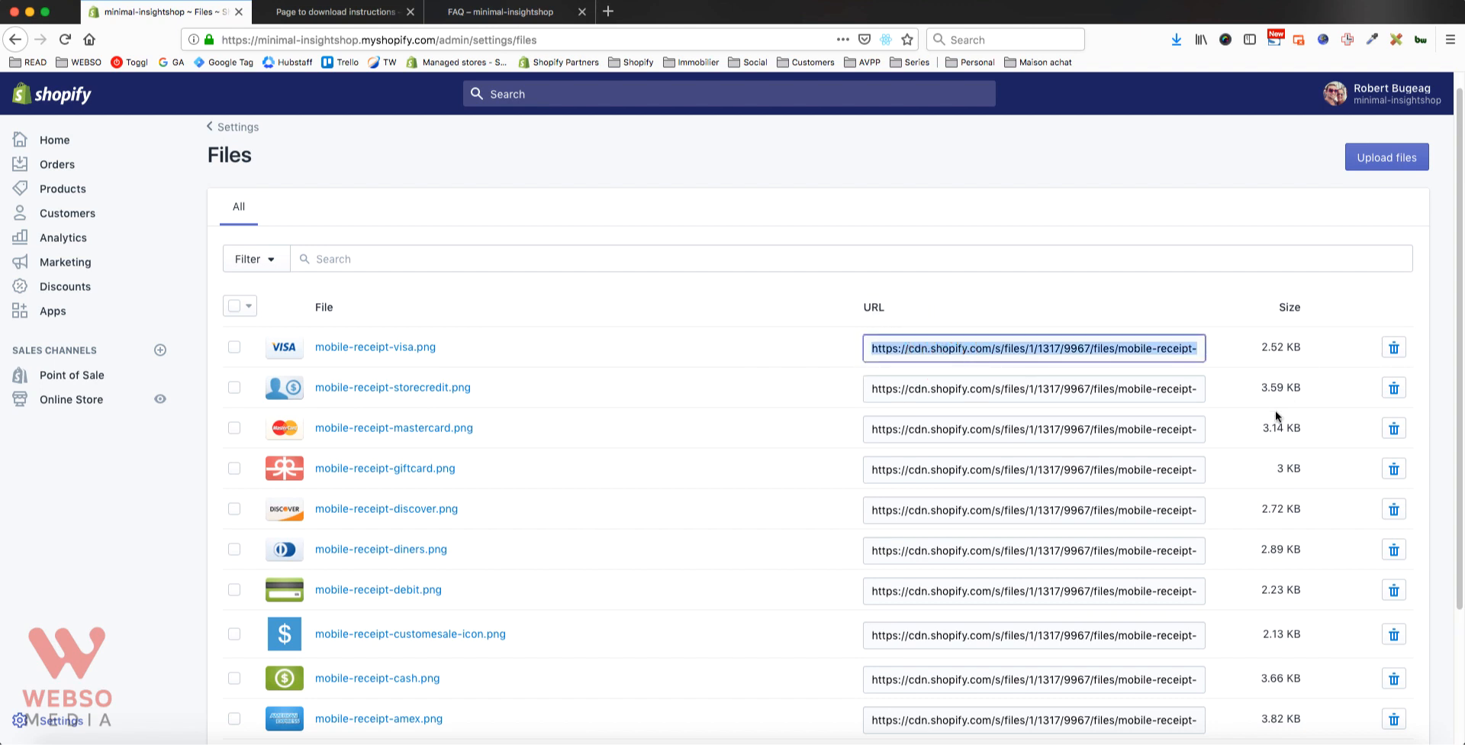
pyautogui.moveTo(1394, 428)
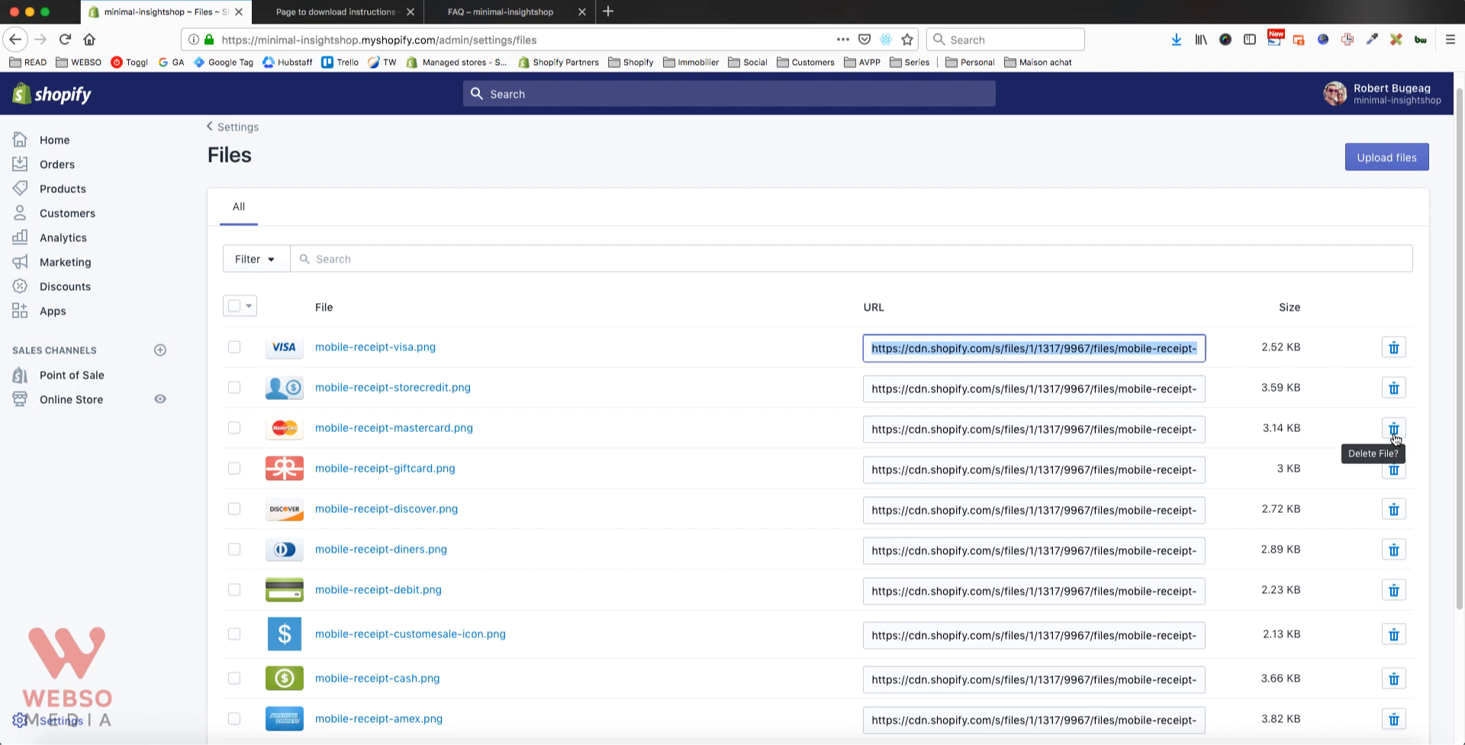
pyautogui.write('visa')
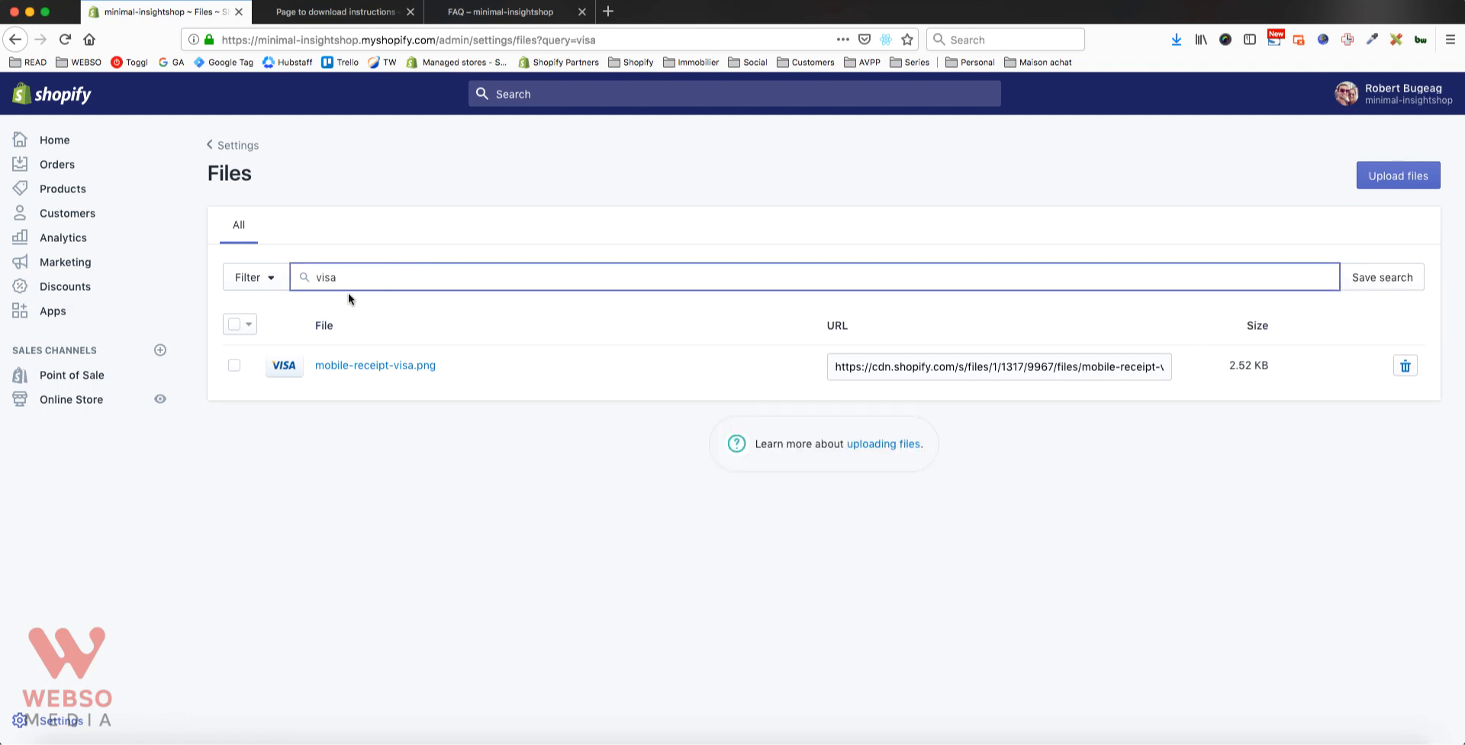
pyautogui.moveTo(390, 386)
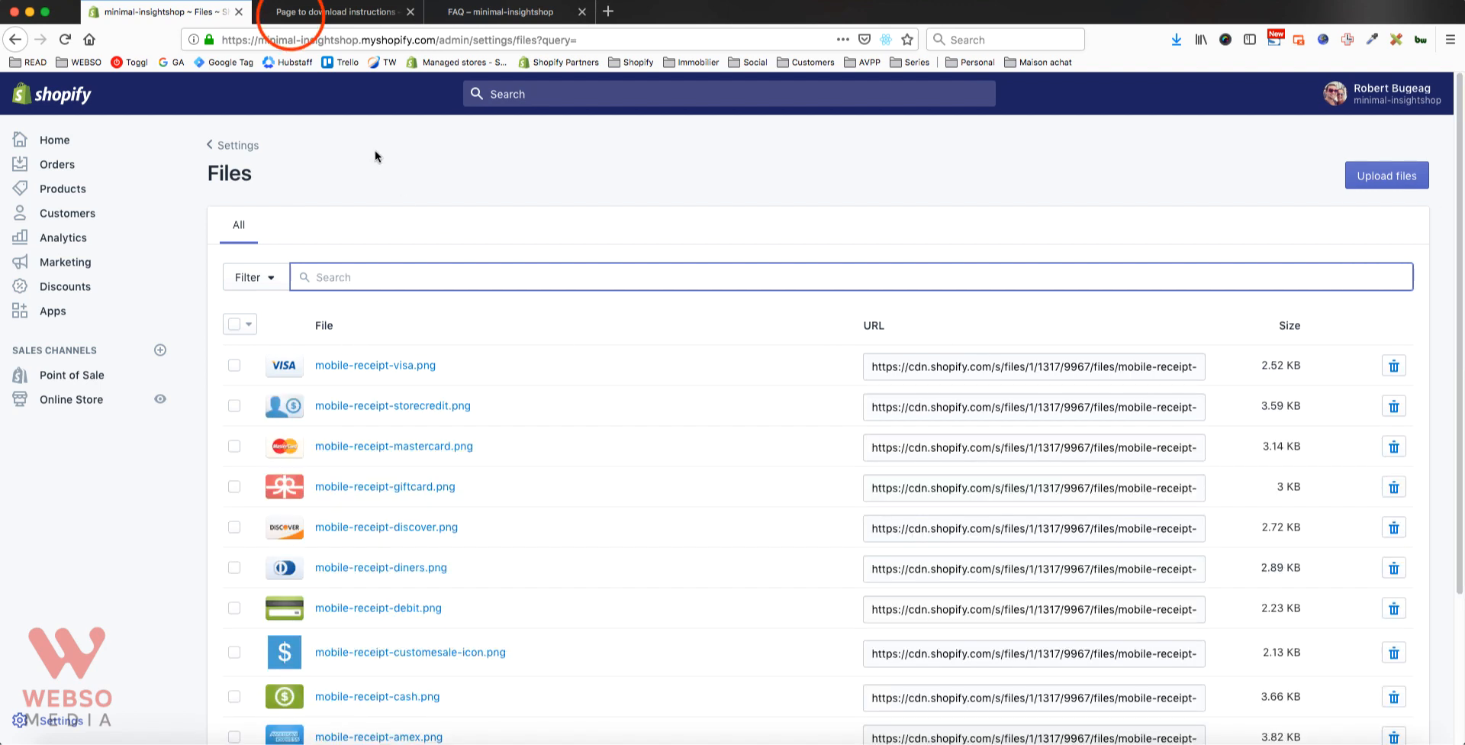
# - Check the live instructions page, then return to the admin Files list showing pdf_instructions.pdf
pyautogui.click(337, 11)
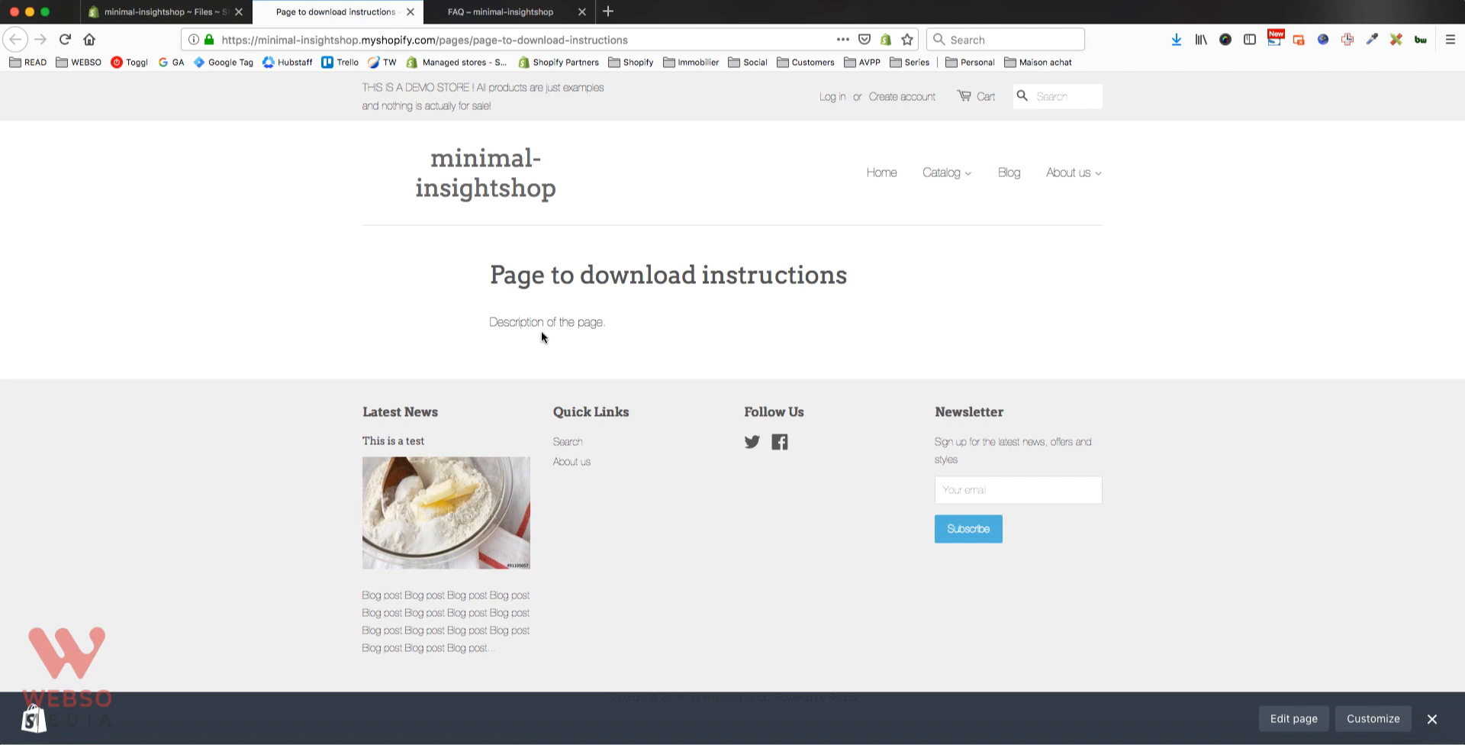
pyautogui.click(164, 11)
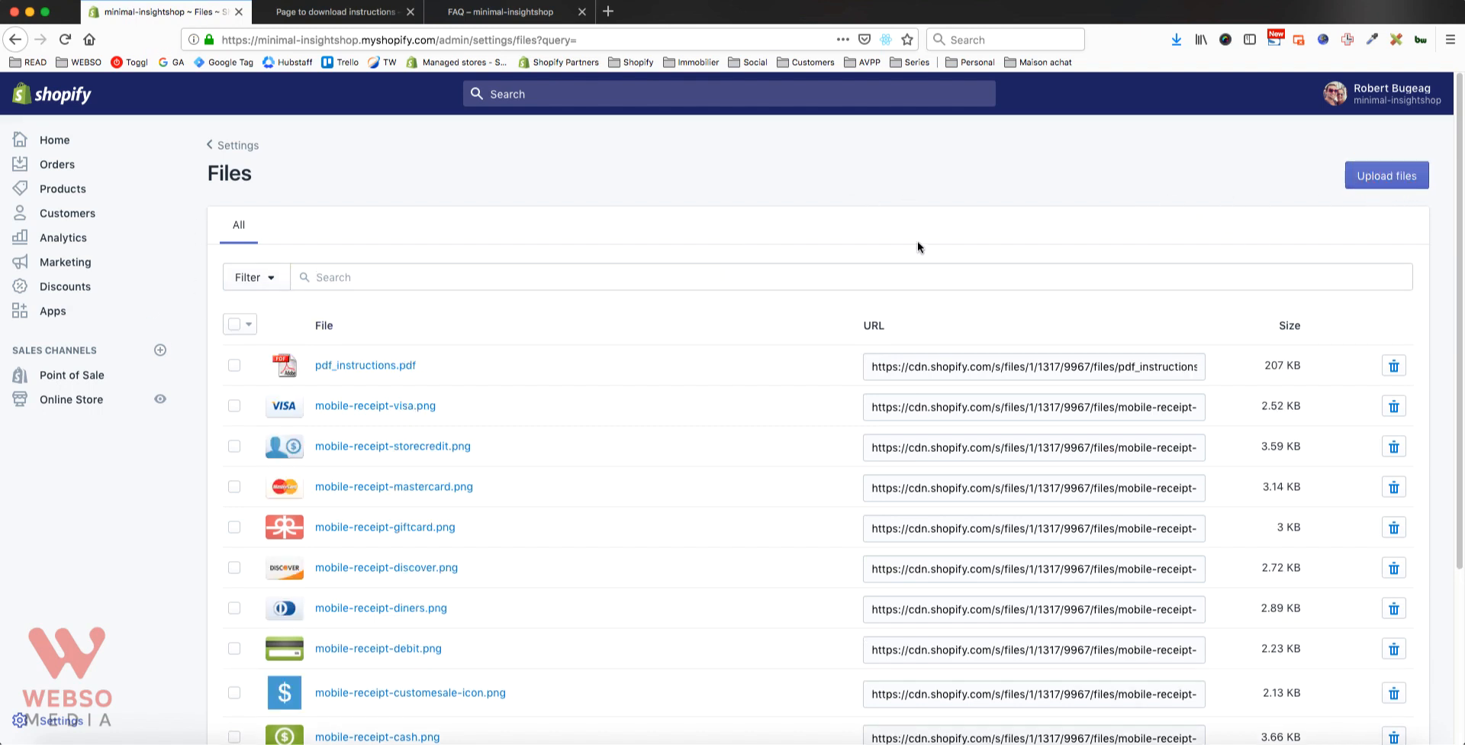
pyautogui.moveTo(365, 365)
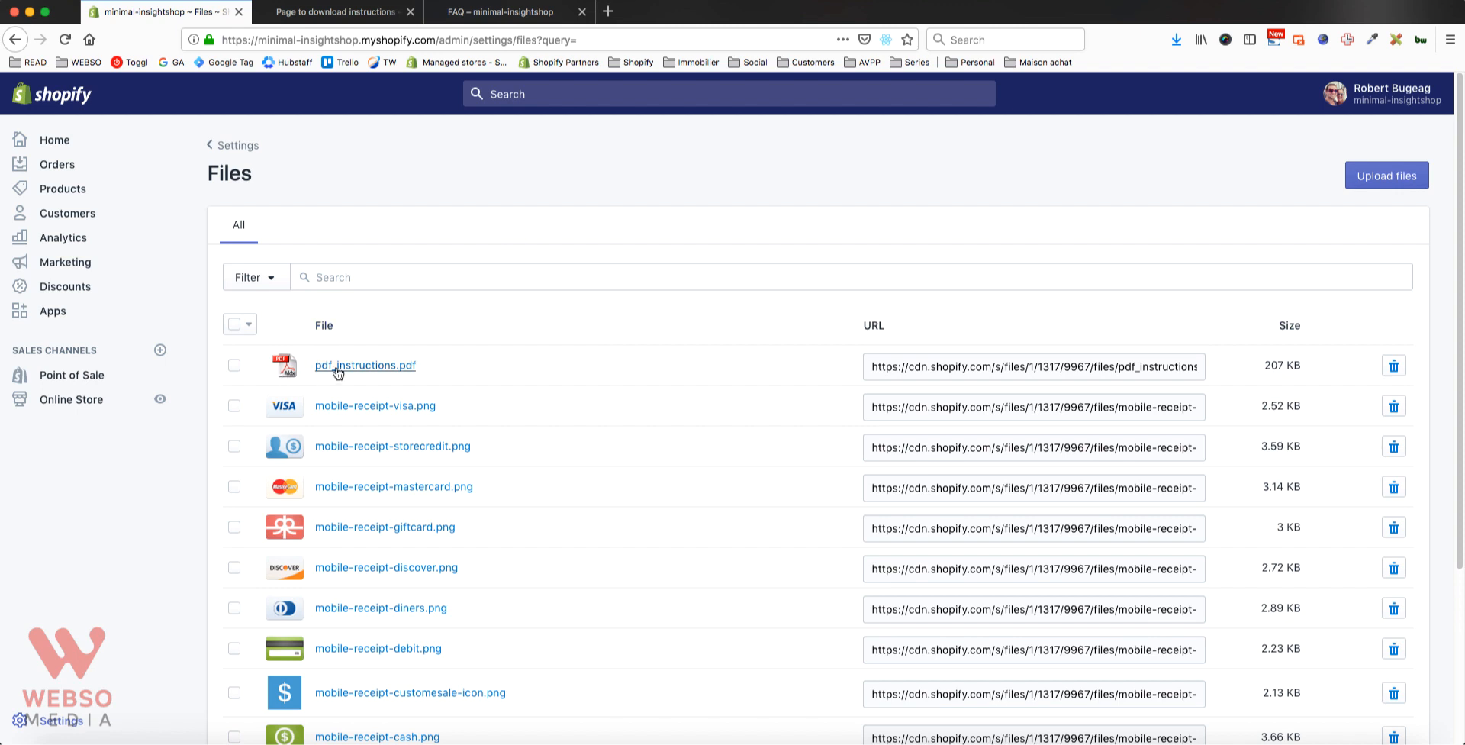
# - Open pdf_instructions.pdf in a new tab to verify it, then return to Files
pyautogui.click(364, 365)
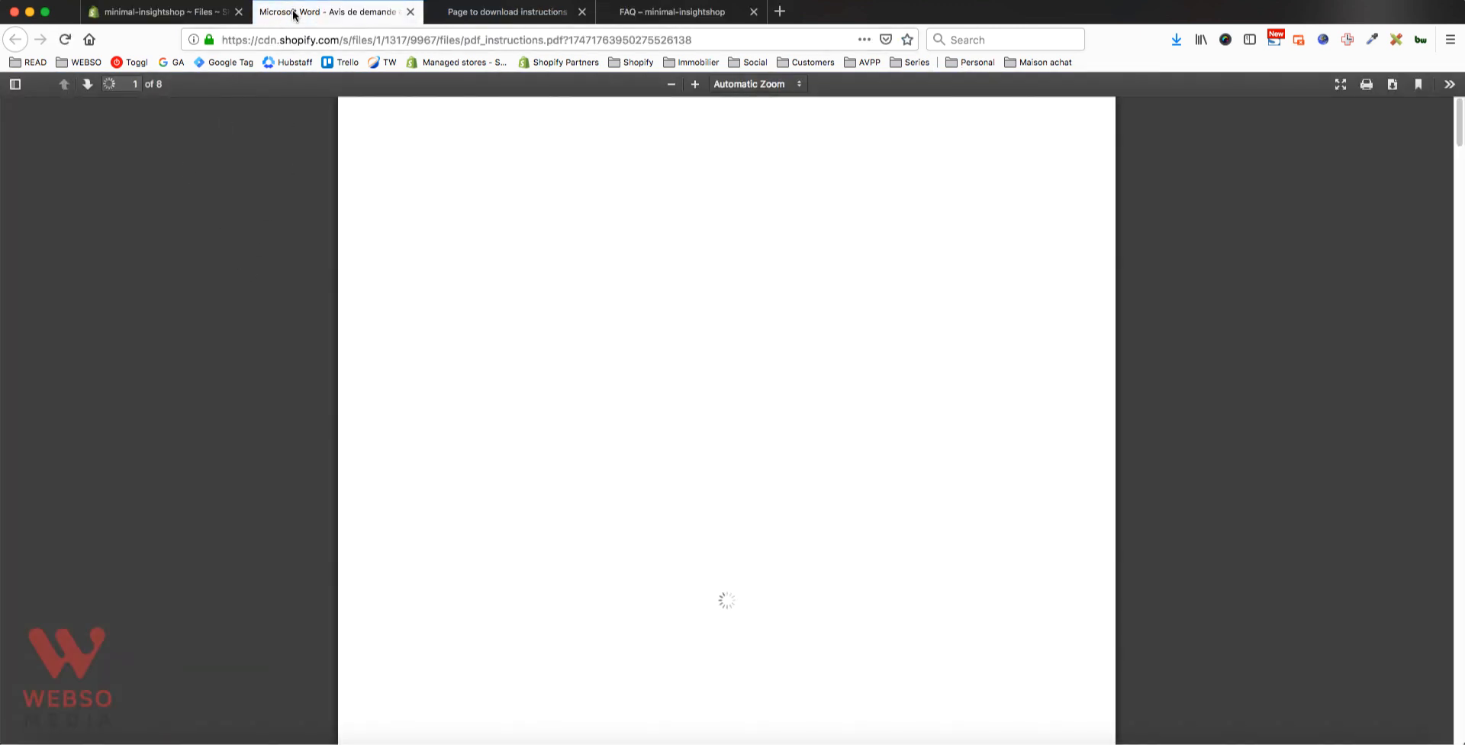
pyautogui.click(159, 11)
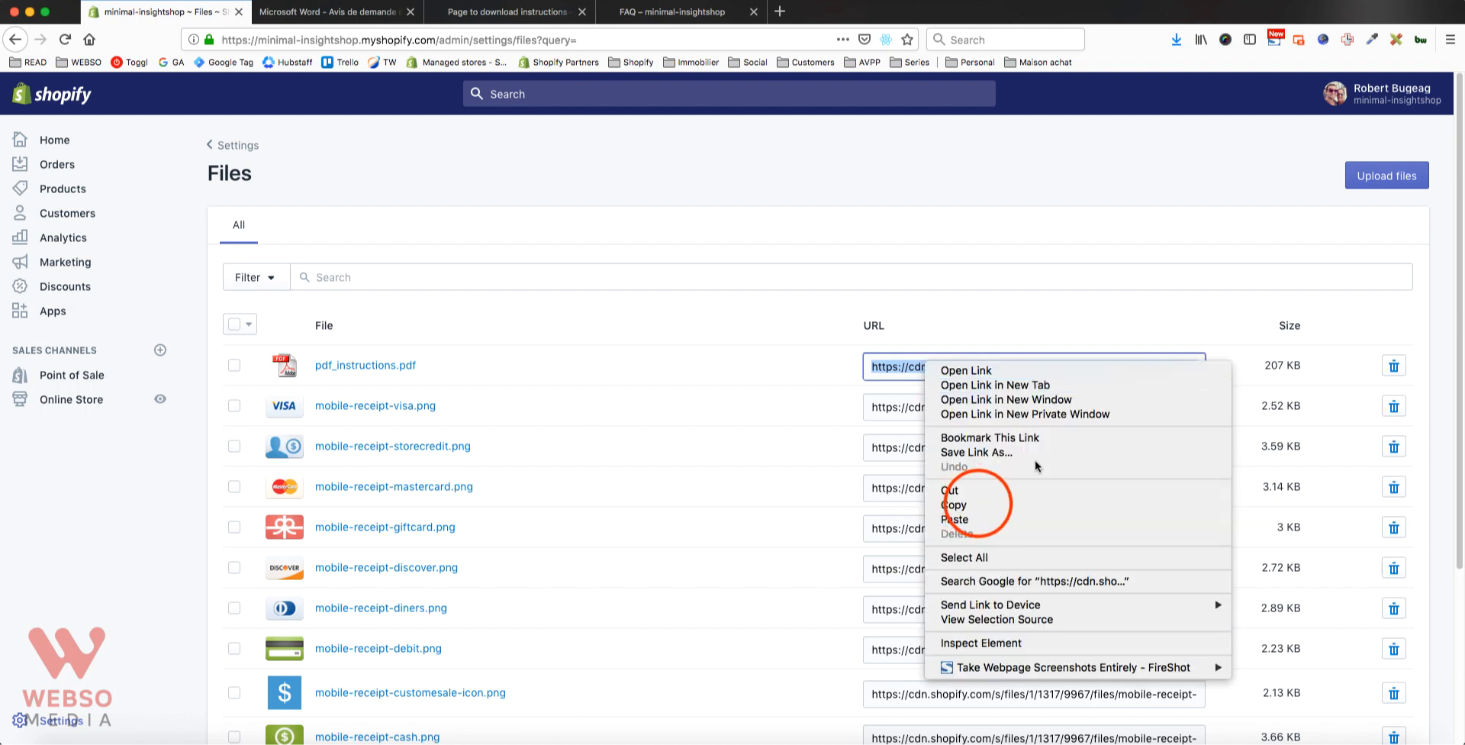
# - Copy the CDN URL of pdf_instructions.pdf
pyautogui.click(954, 504)
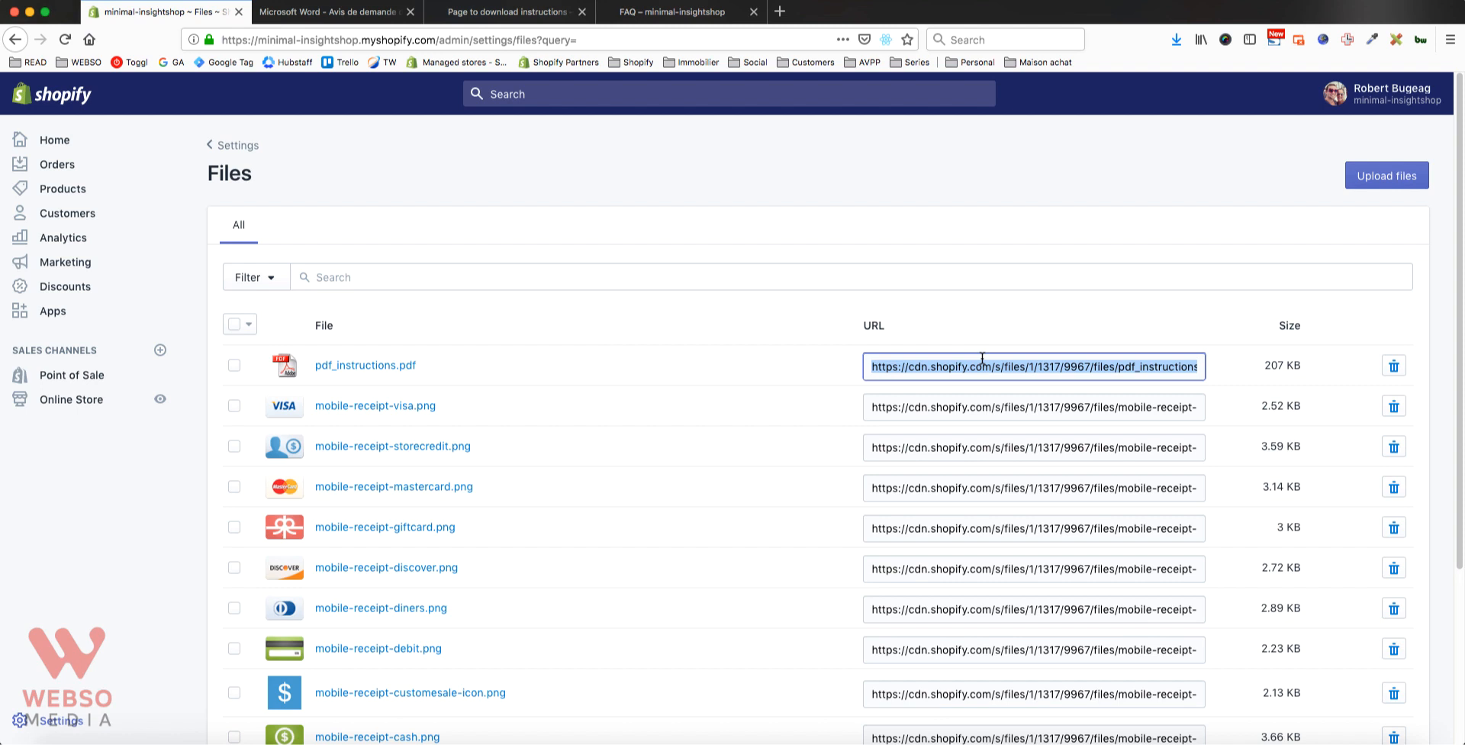
pyautogui.moveTo(909, 367)
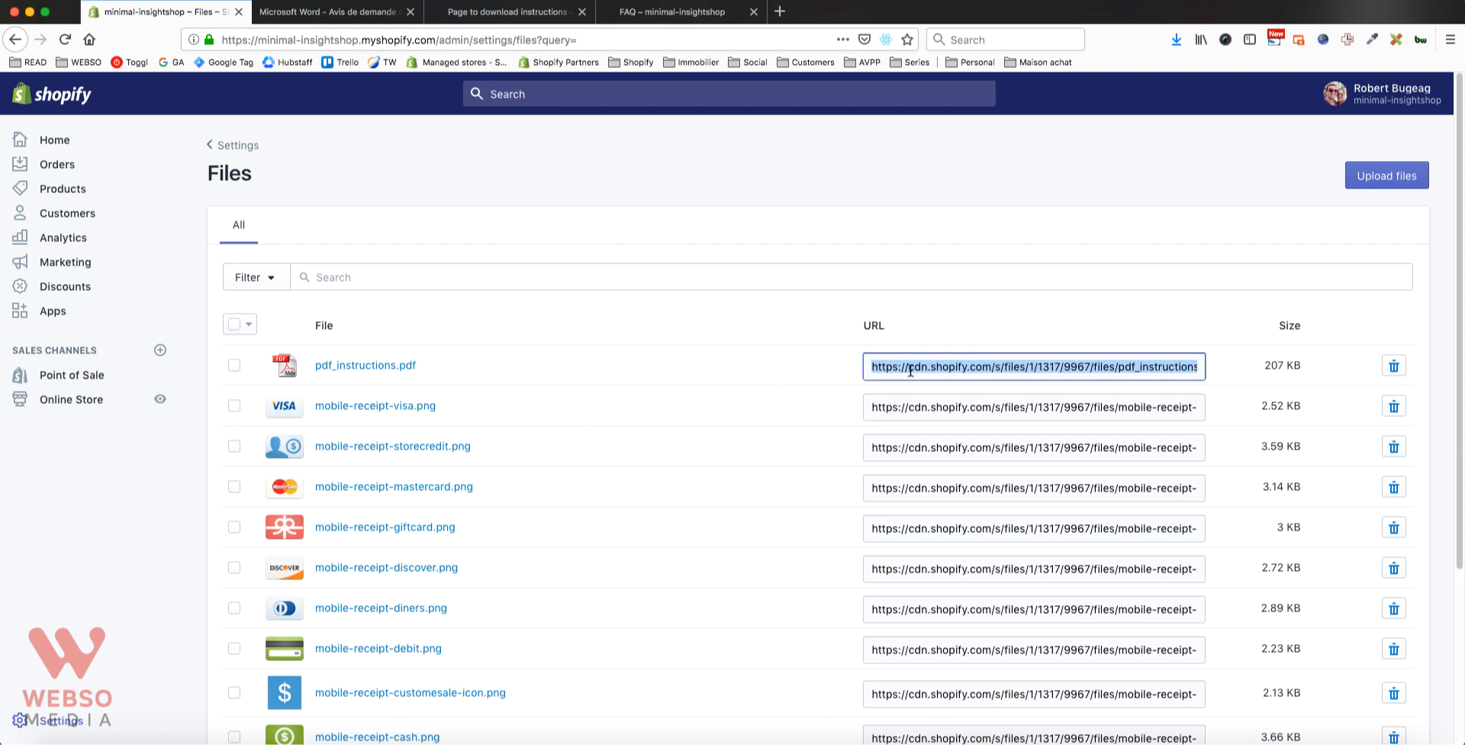
pyautogui.moveTo(42, 399)
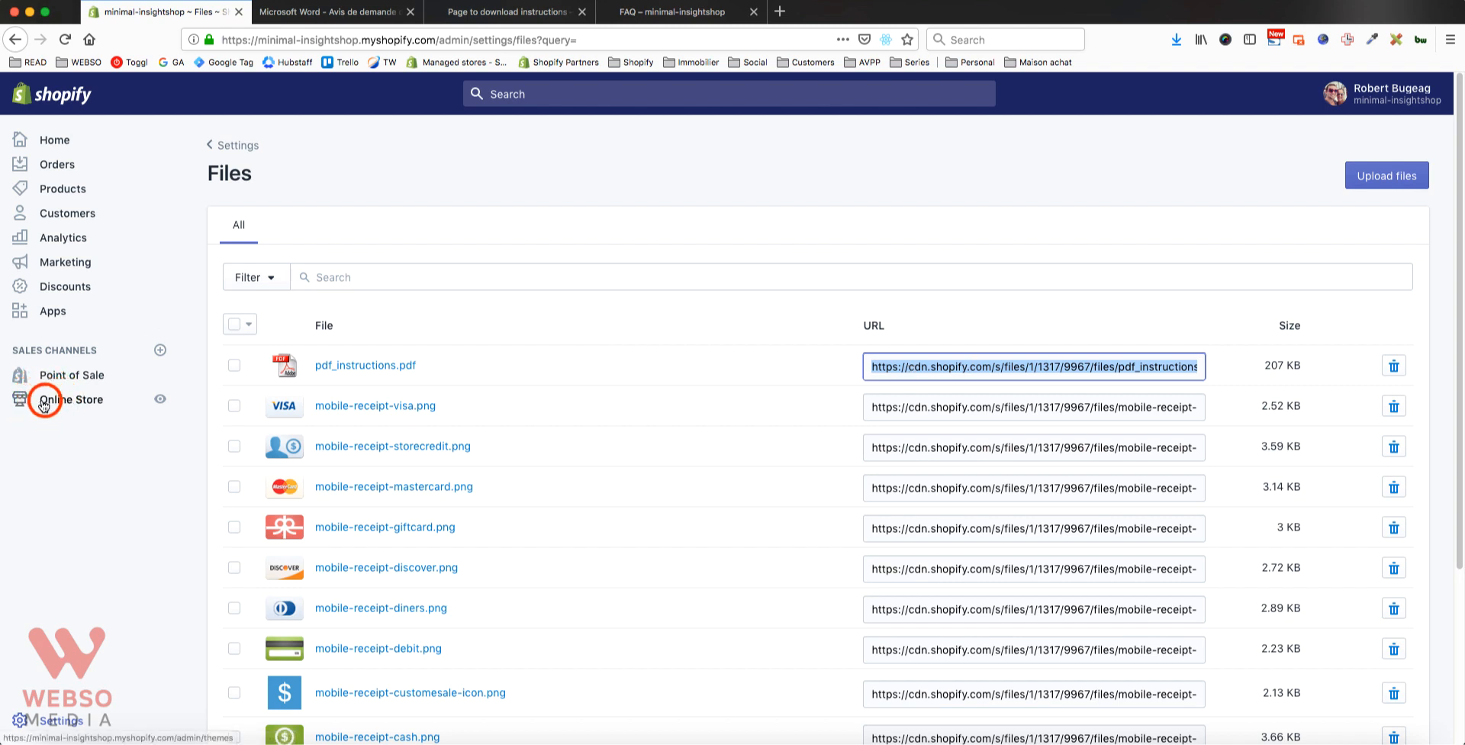
# - Go to Online Store > Pages and edit 'Page to download instructions'
pyautogui.click(70, 399)
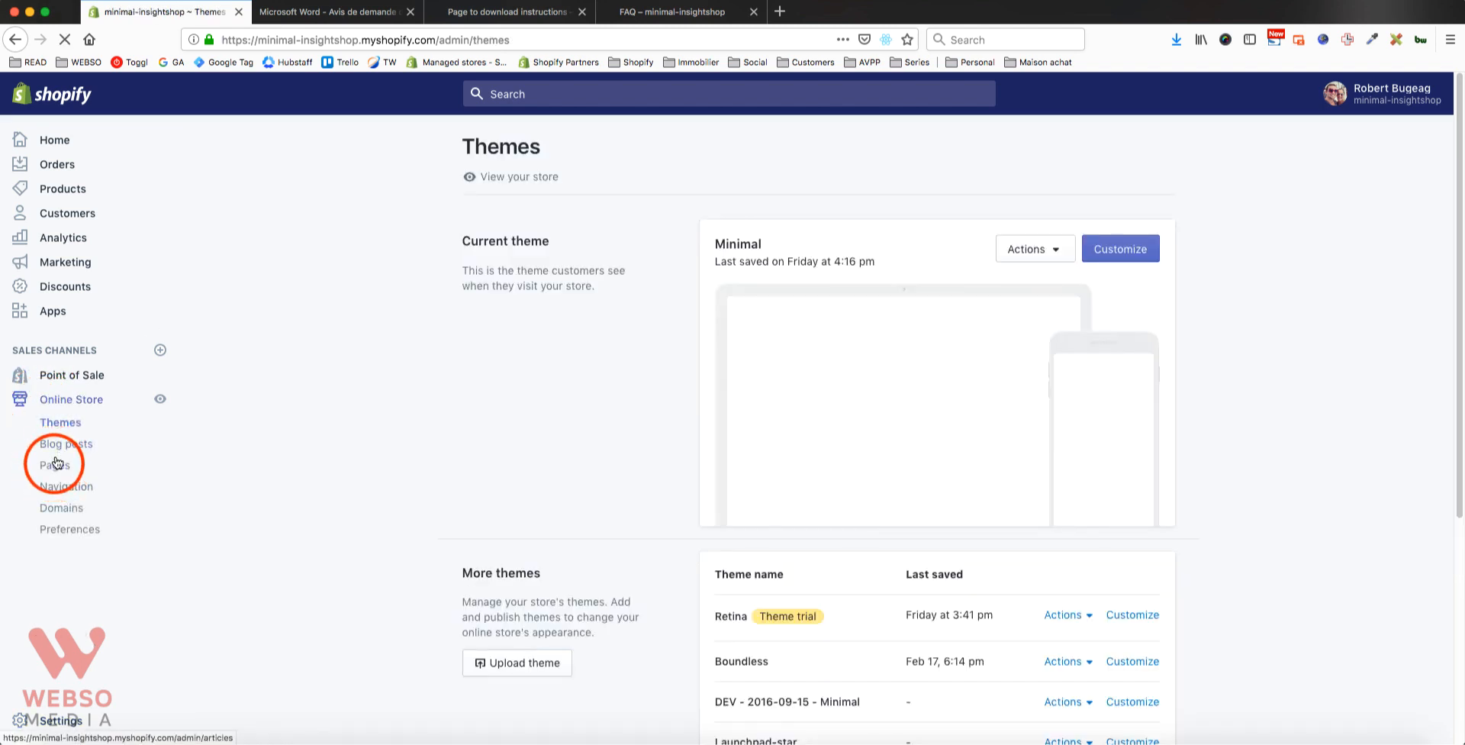
pyautogui.click(54, 465)
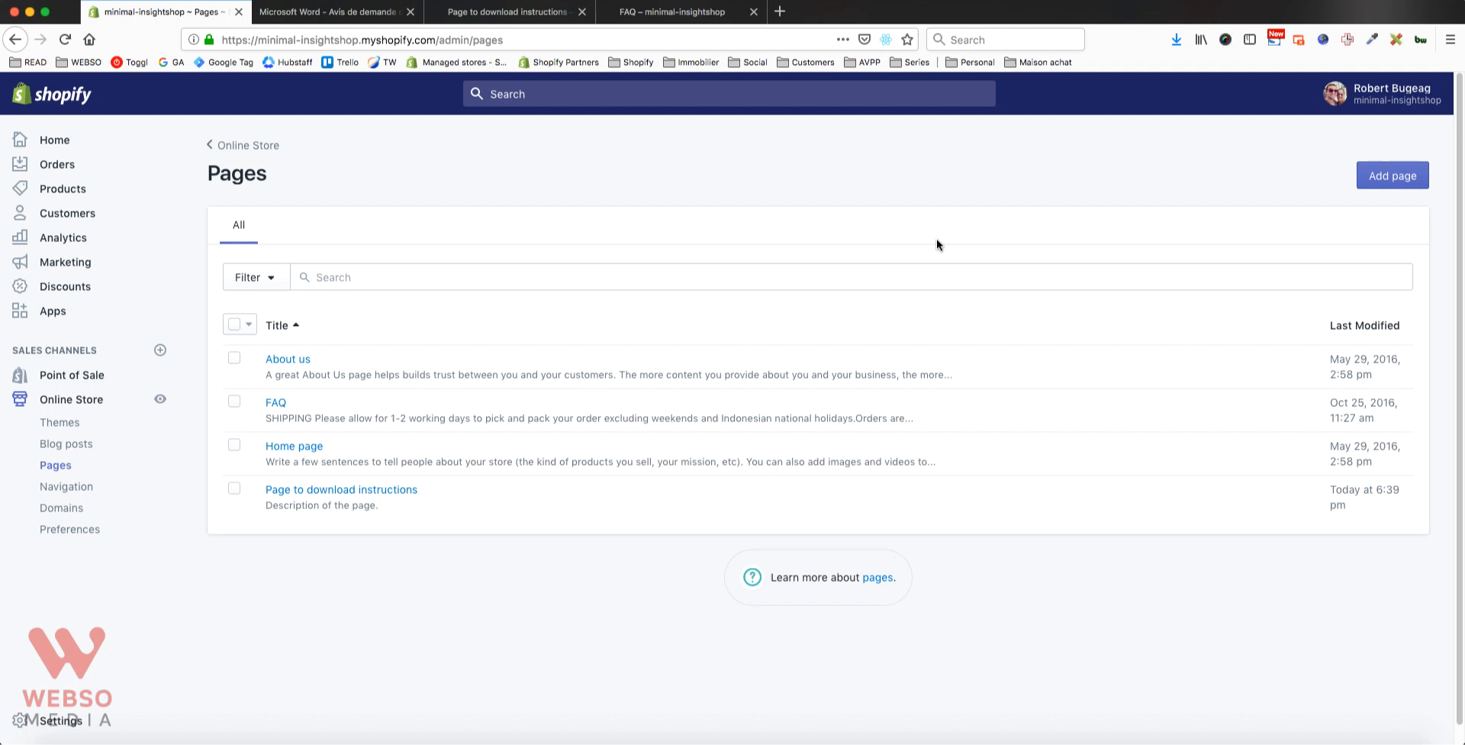
pyautogui.moveTo(333, 249)
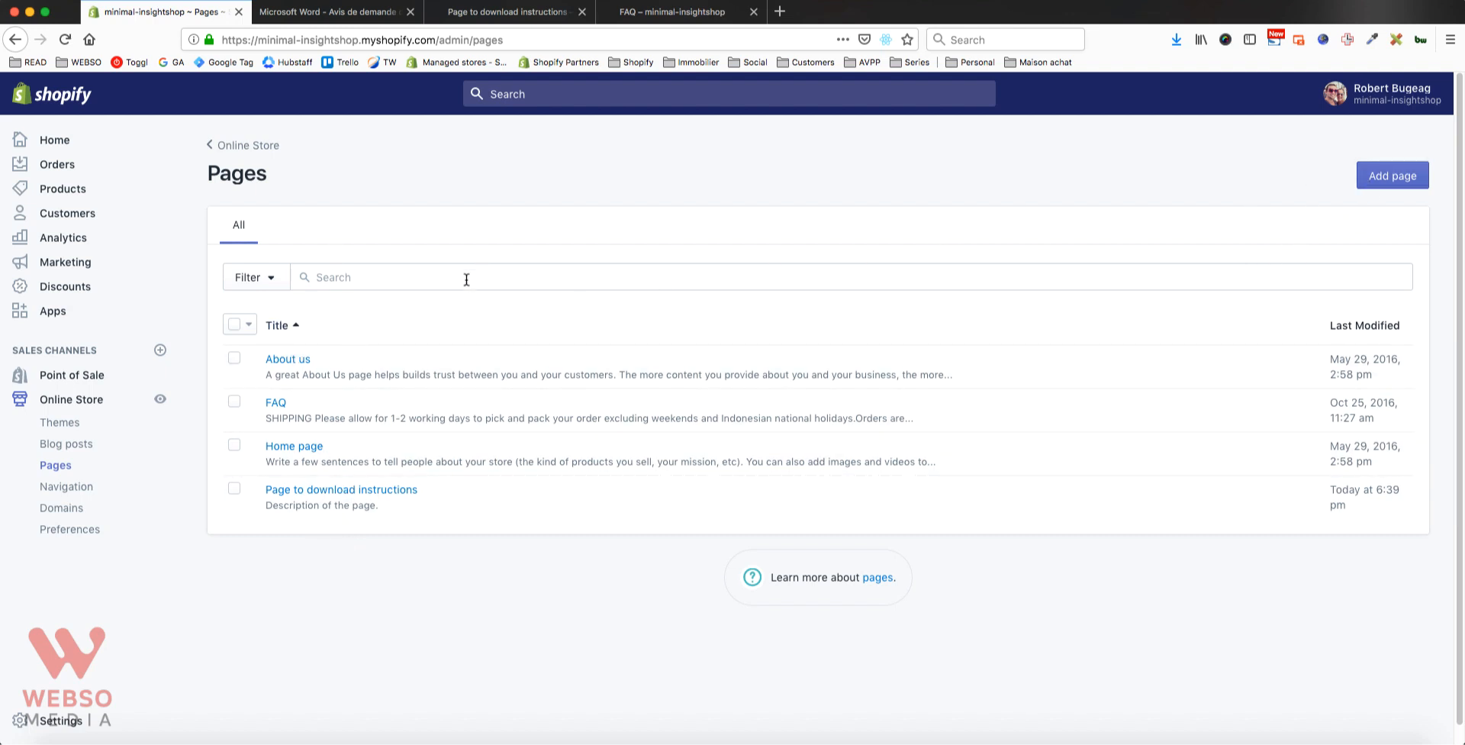
pyautogui.moveTo(488, 446)
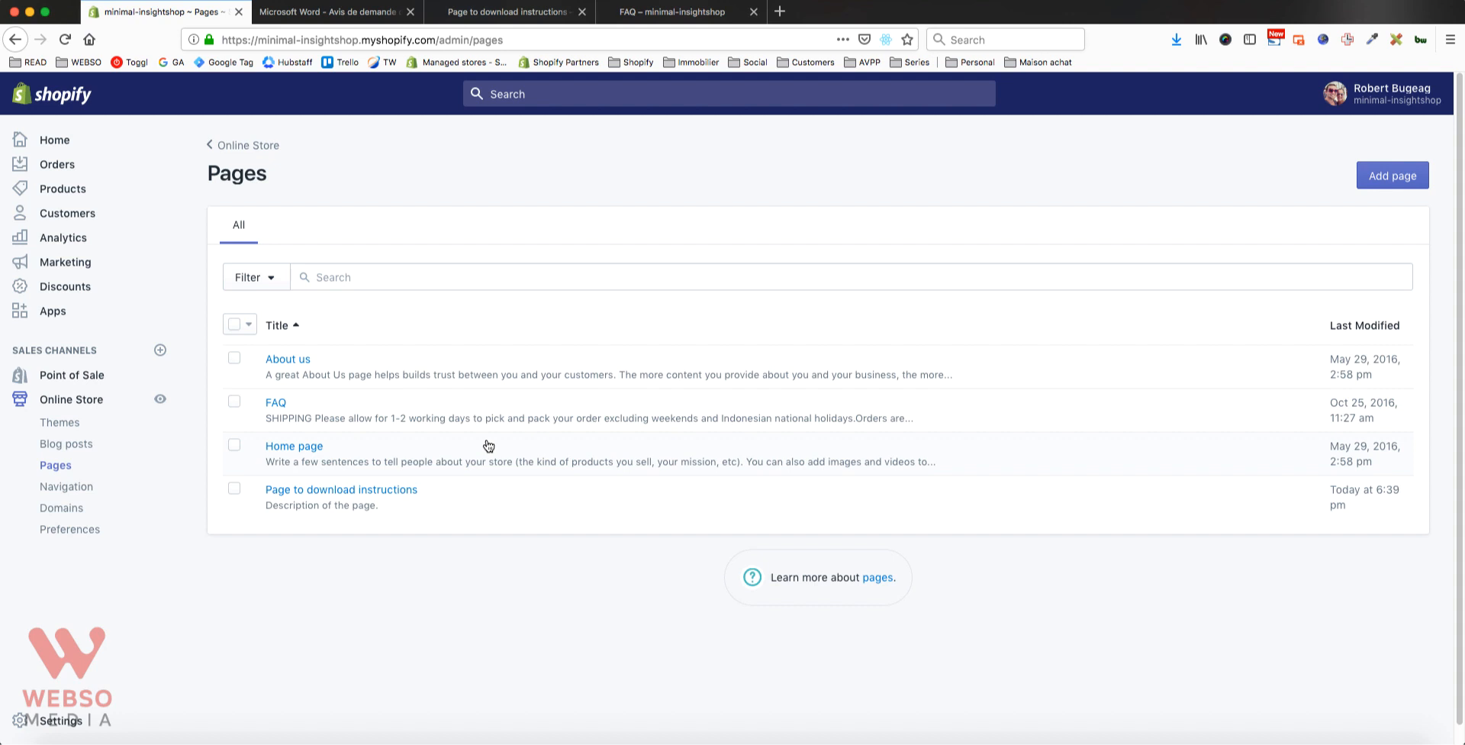
pyautogui.moveTo(567, 552)
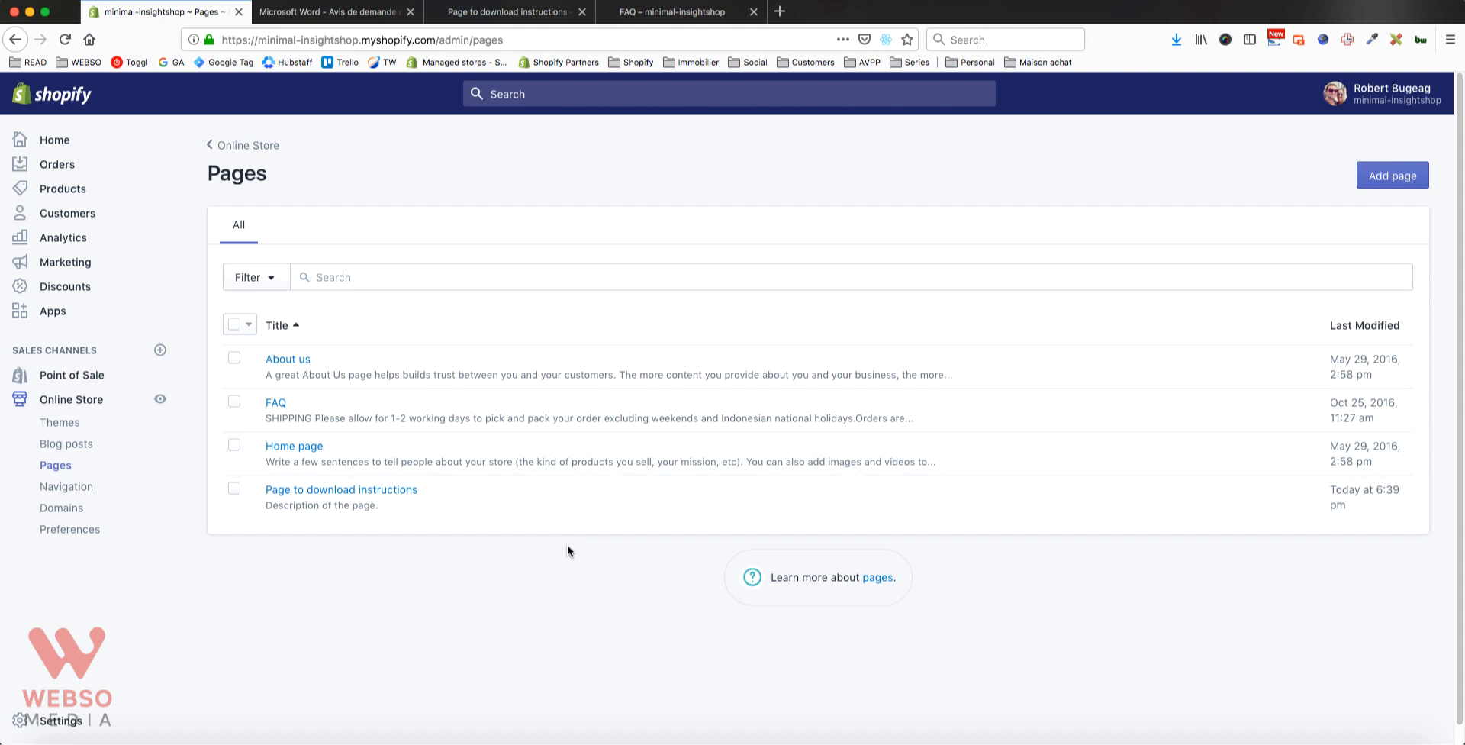
pyautogui.moveTo(242, 502)
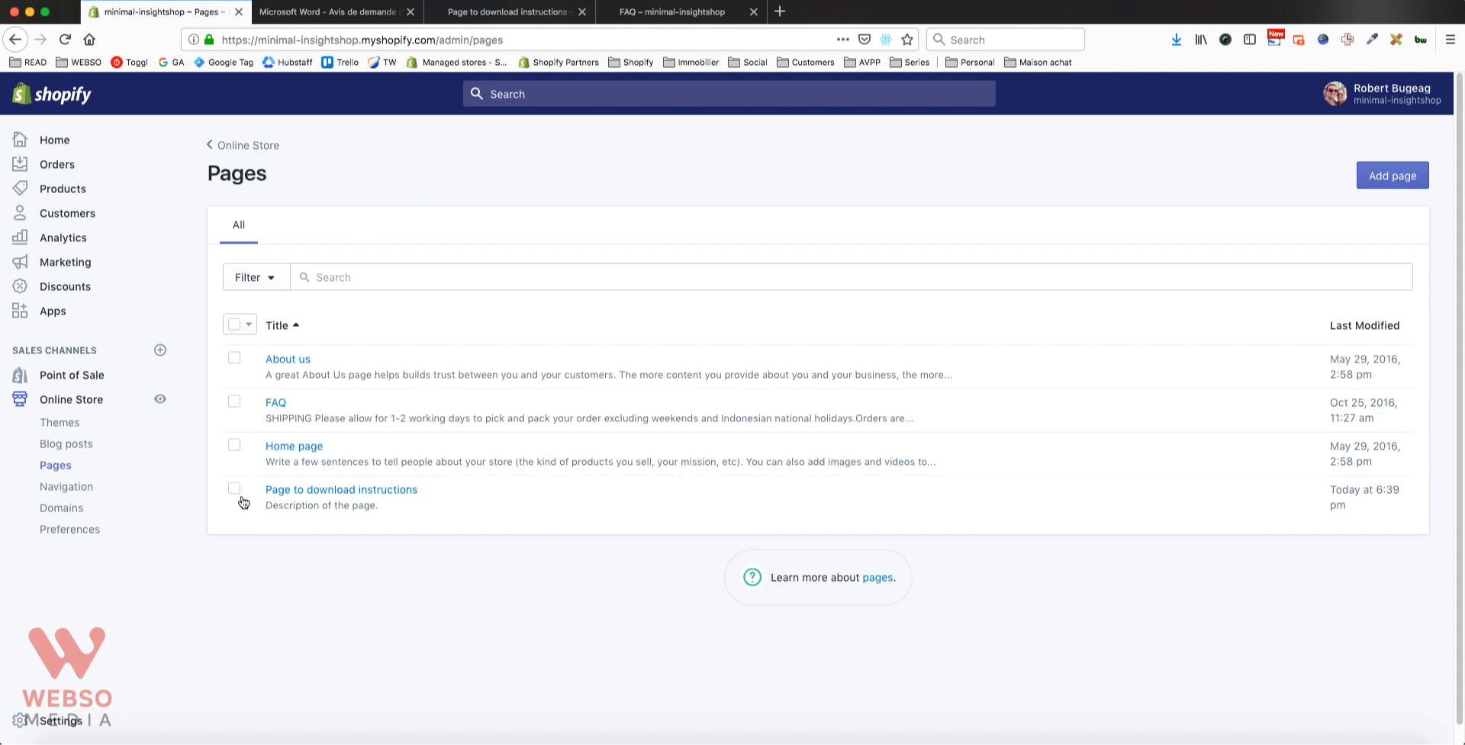
pyautogui.click(341, 488)
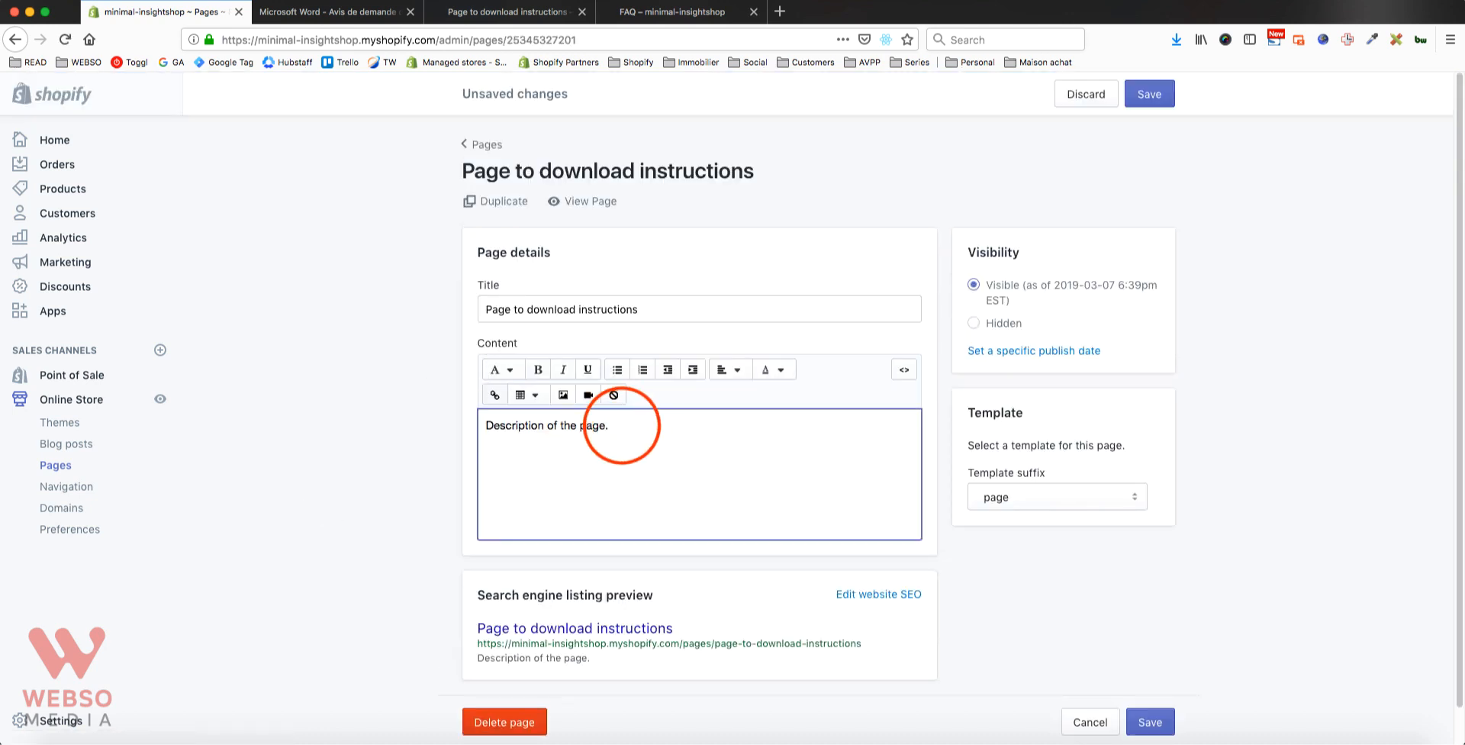
# - Add the line 'Click here to download the pdf.' and select 'Click here'
pyautogui.write('Click here to download the pdf.')
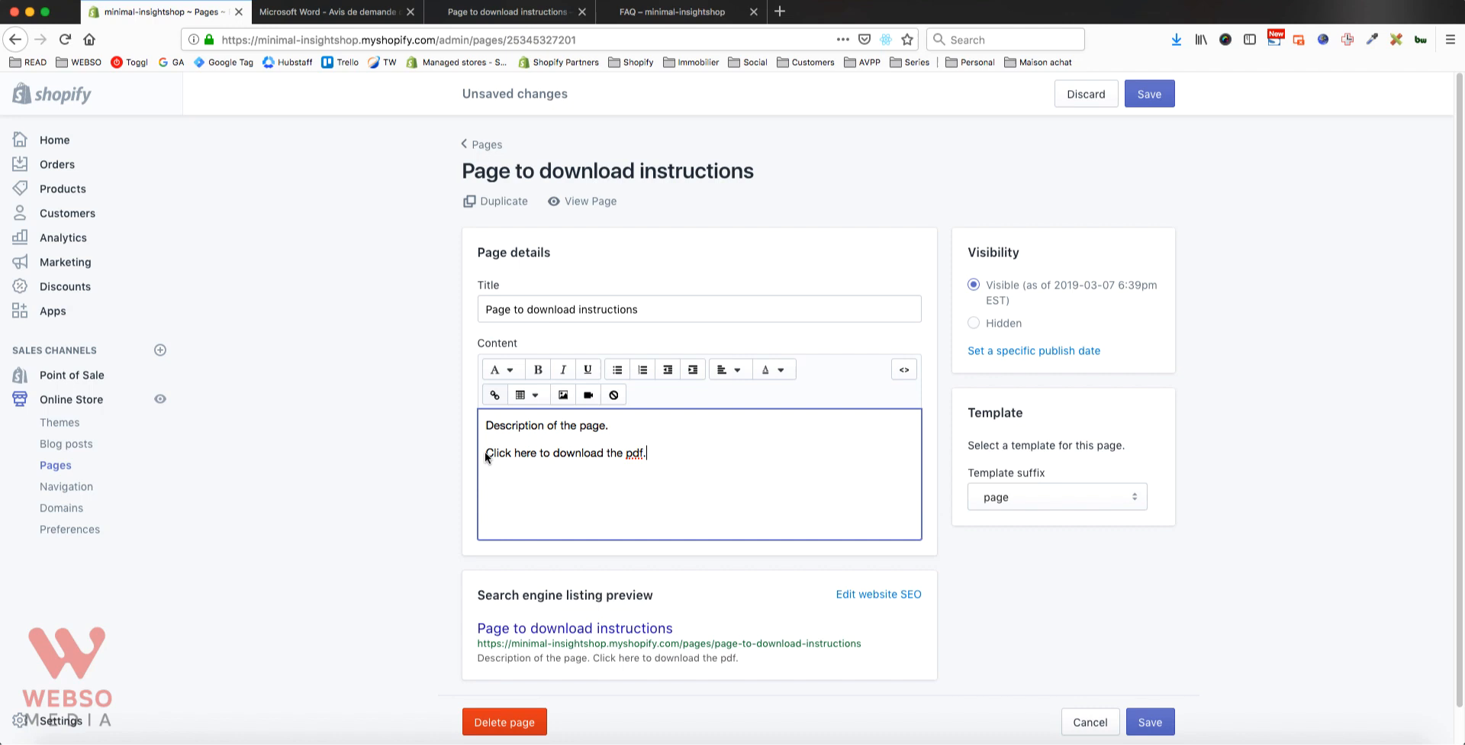
pyautogui.moveTo(728, 368)
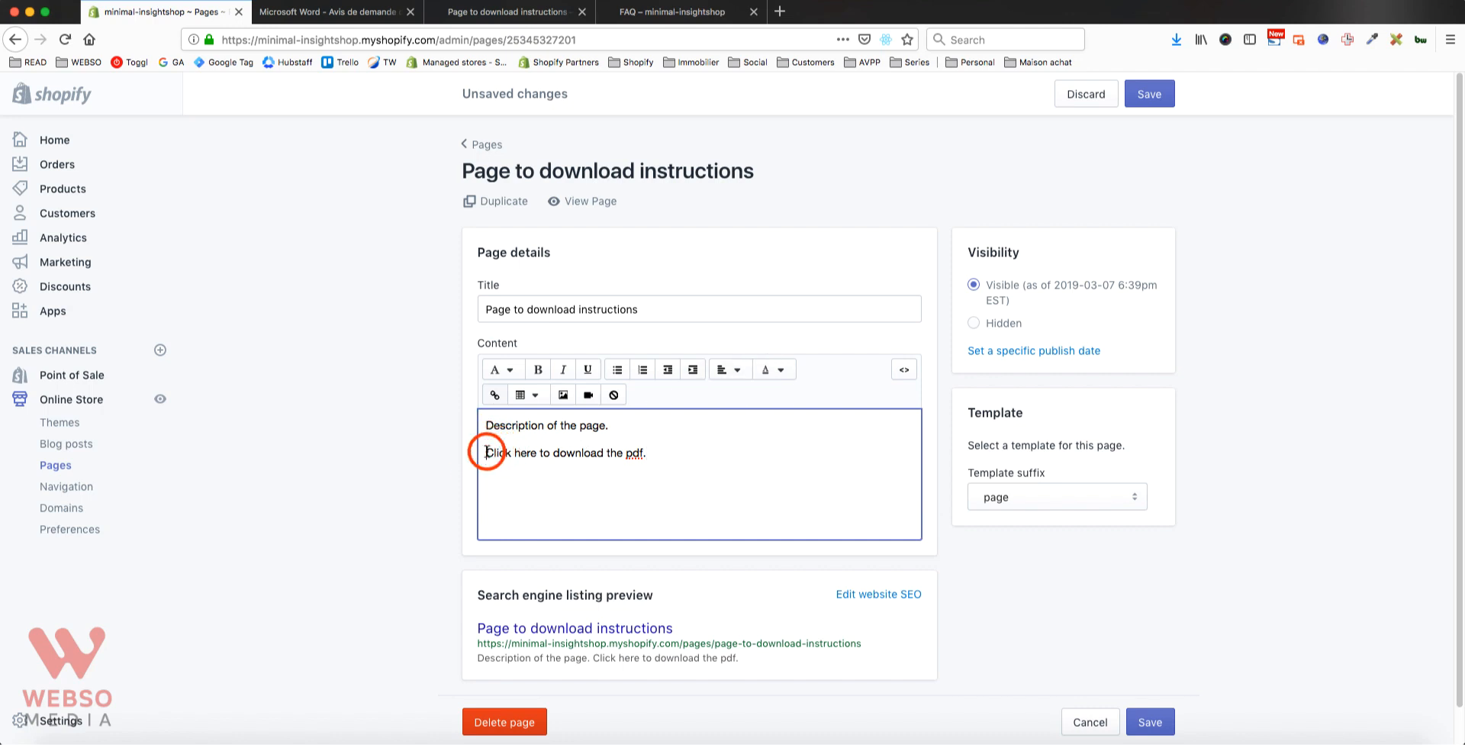
pyautogui.doubleClick(510, 453)
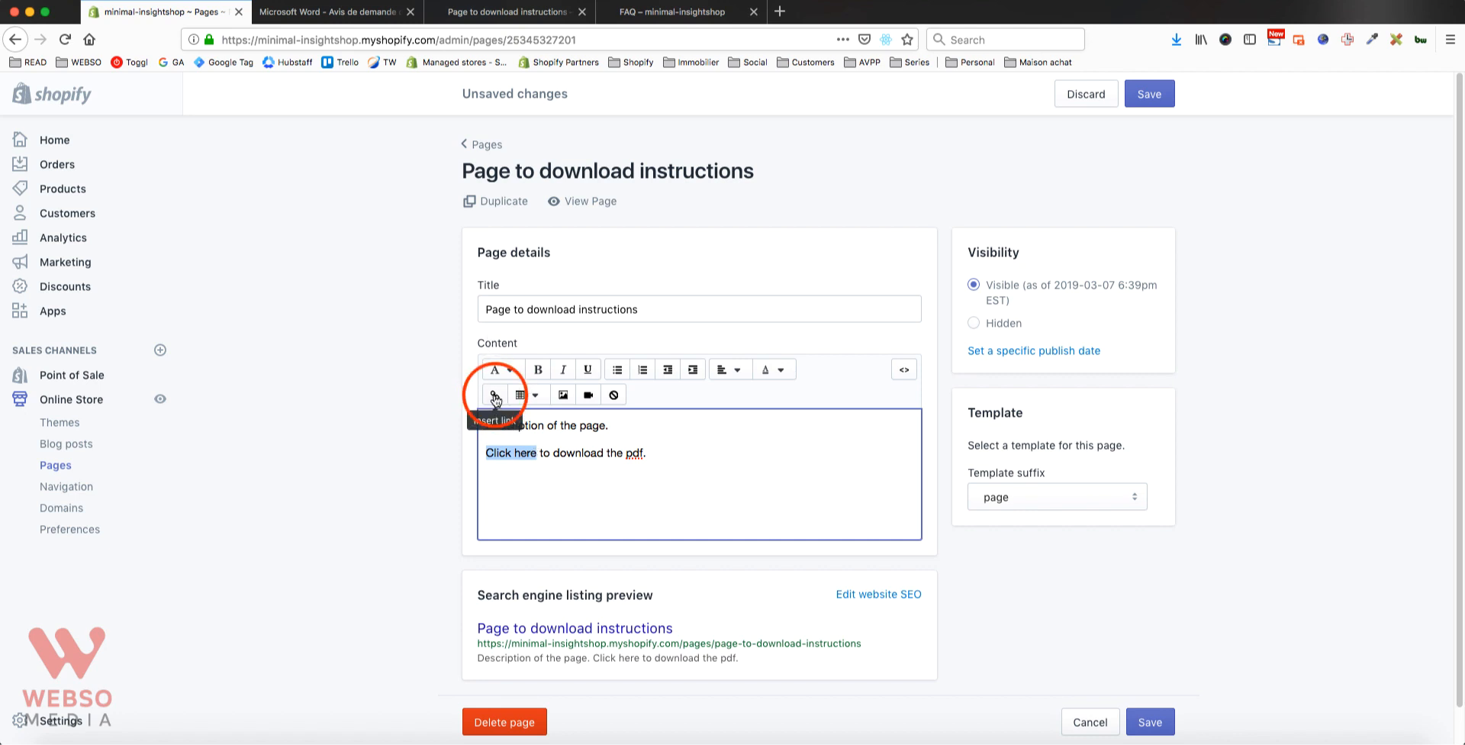
# - Link 'Click here' to the PDF URL, titled 'Instructions pdf', opening in a new window
pyautogui.click(495, 395)
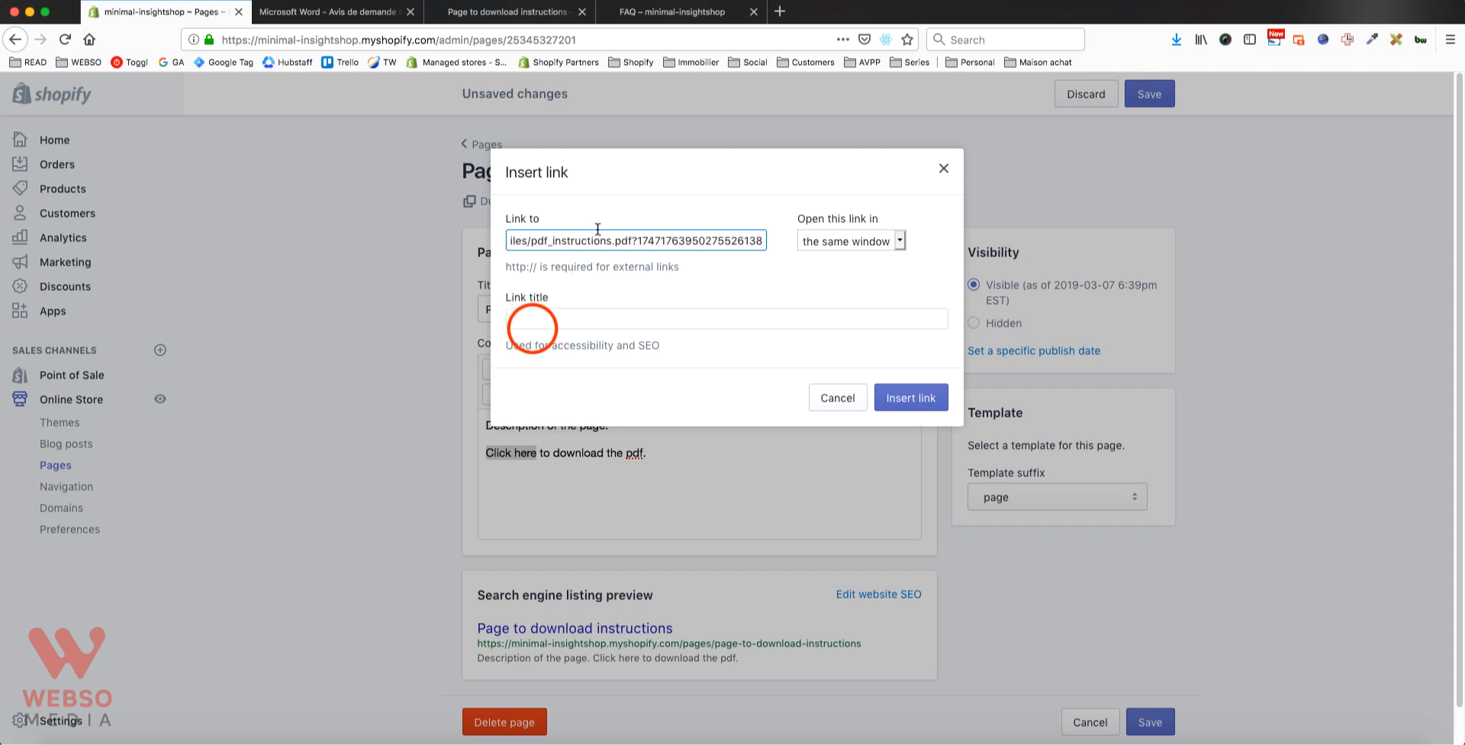
pyautogui.click(725, 318)
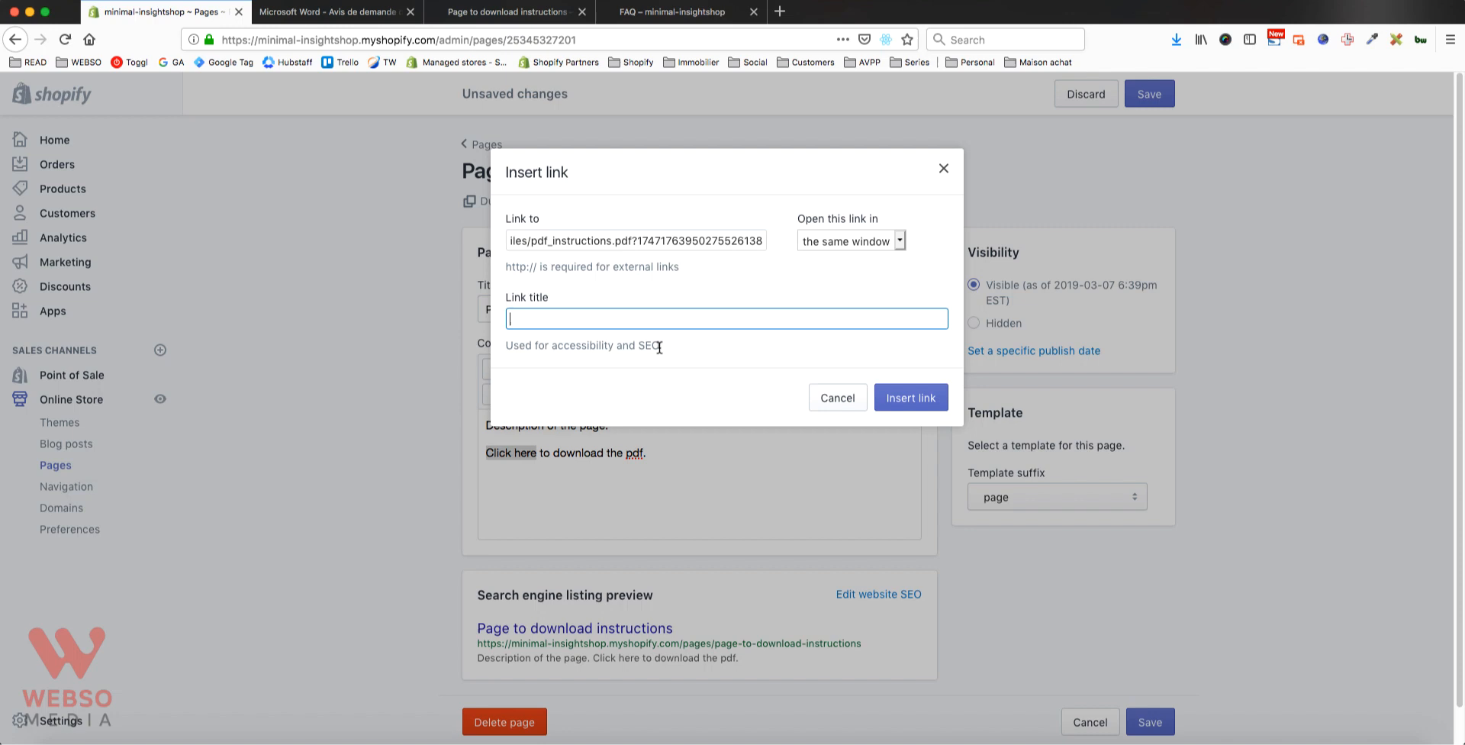
pyautogui.write('Instructions pdf')
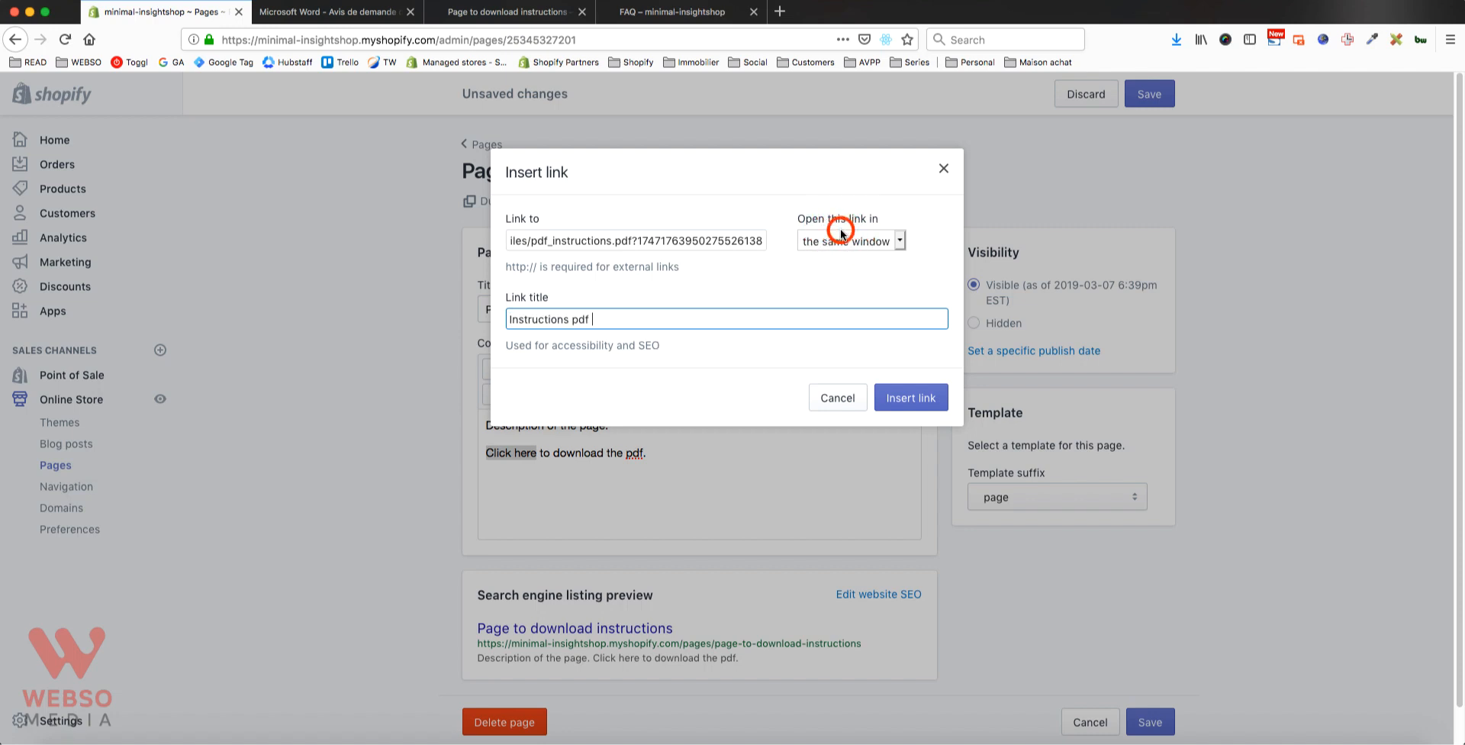
pyautogui.click(850, 241)
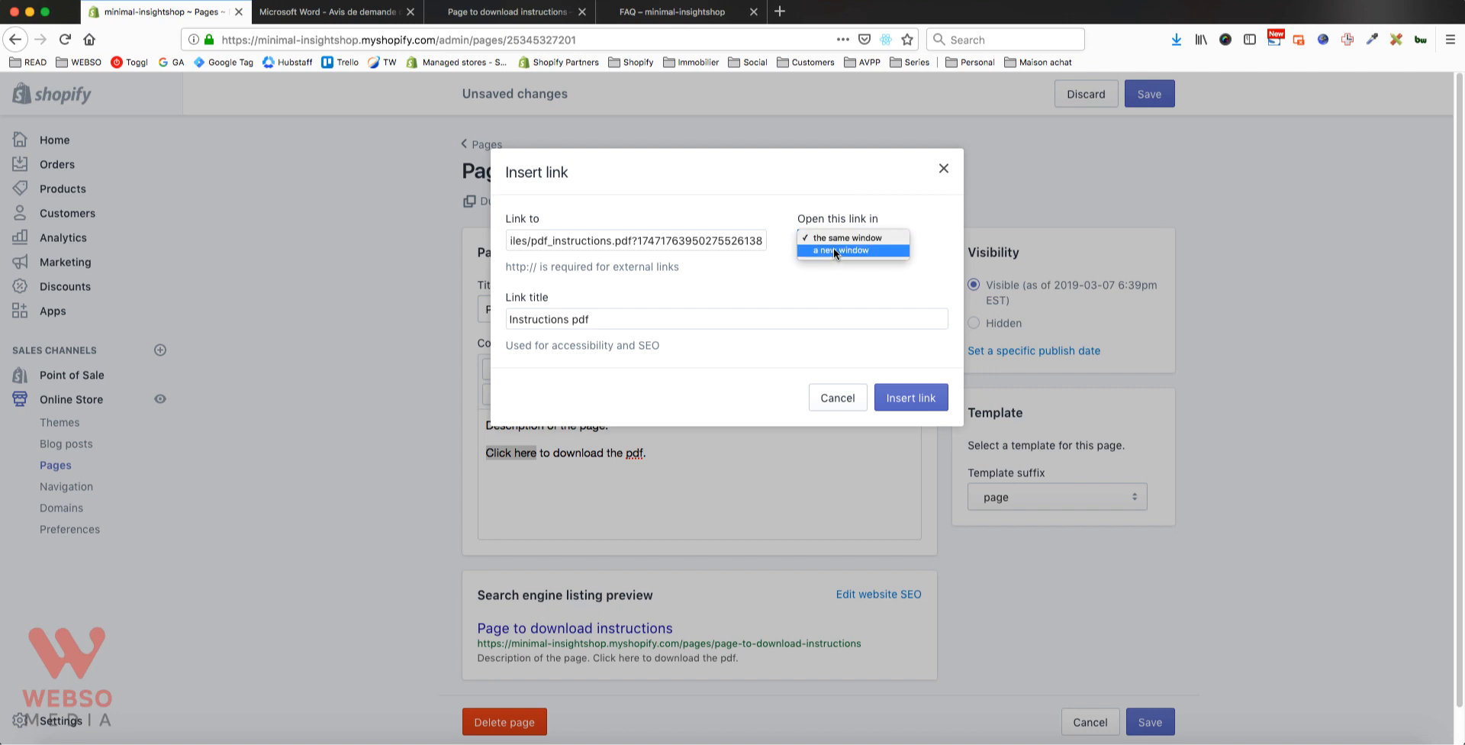
pyautogui.click(845, 250)
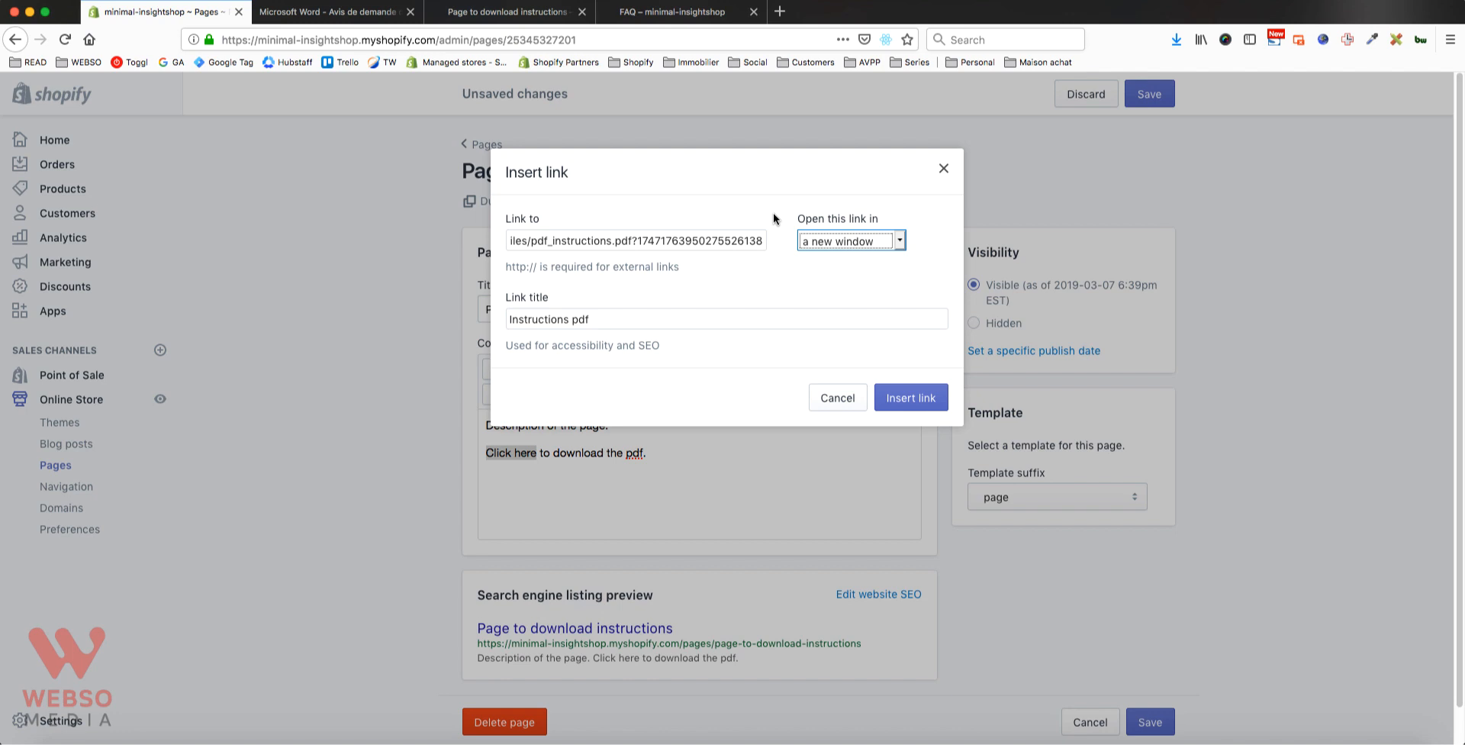
pyautogui.click(911, 397)
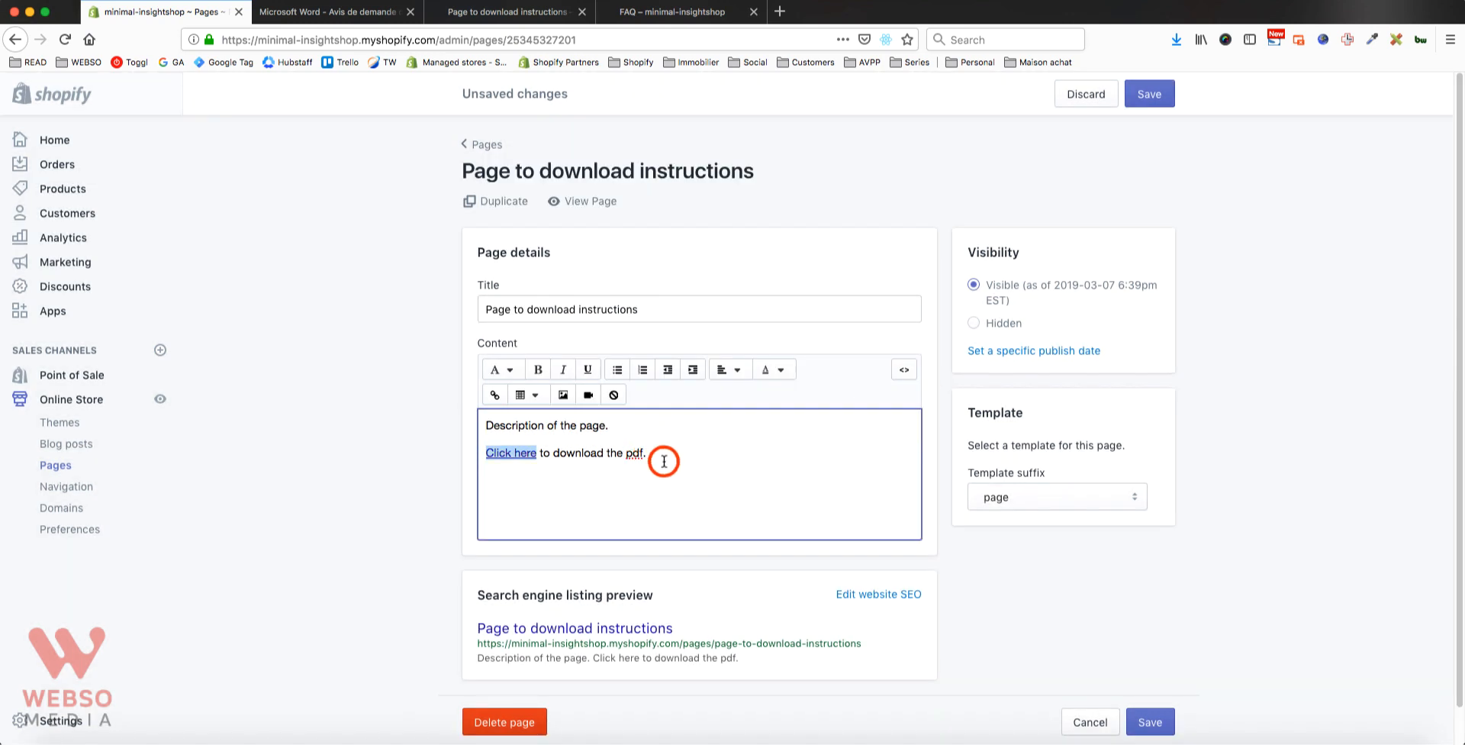
pyautogui.click(1149, 93)
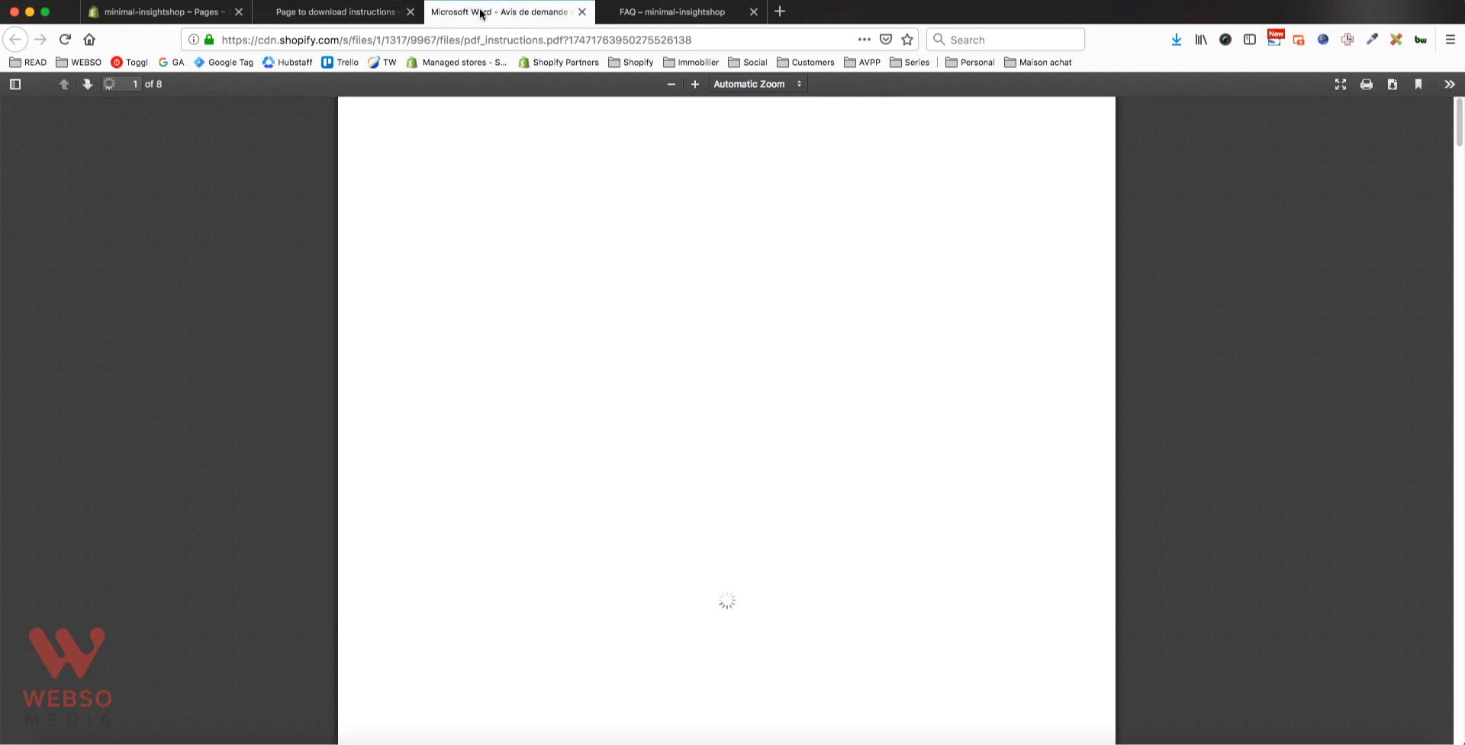
# - Return to the live Page to download instructions tab
pyautogui.click(334, 12)
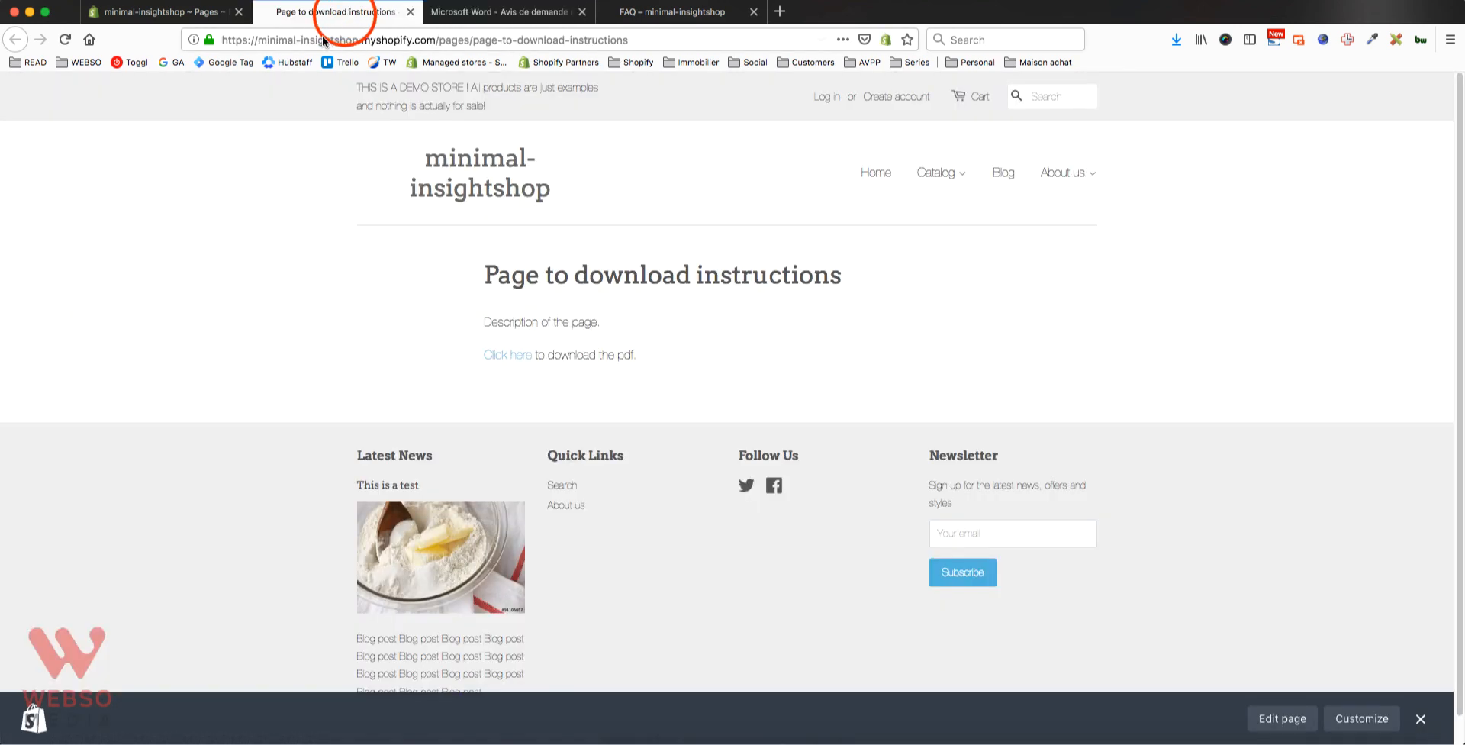
pyautogui.moveTo(462, 387)
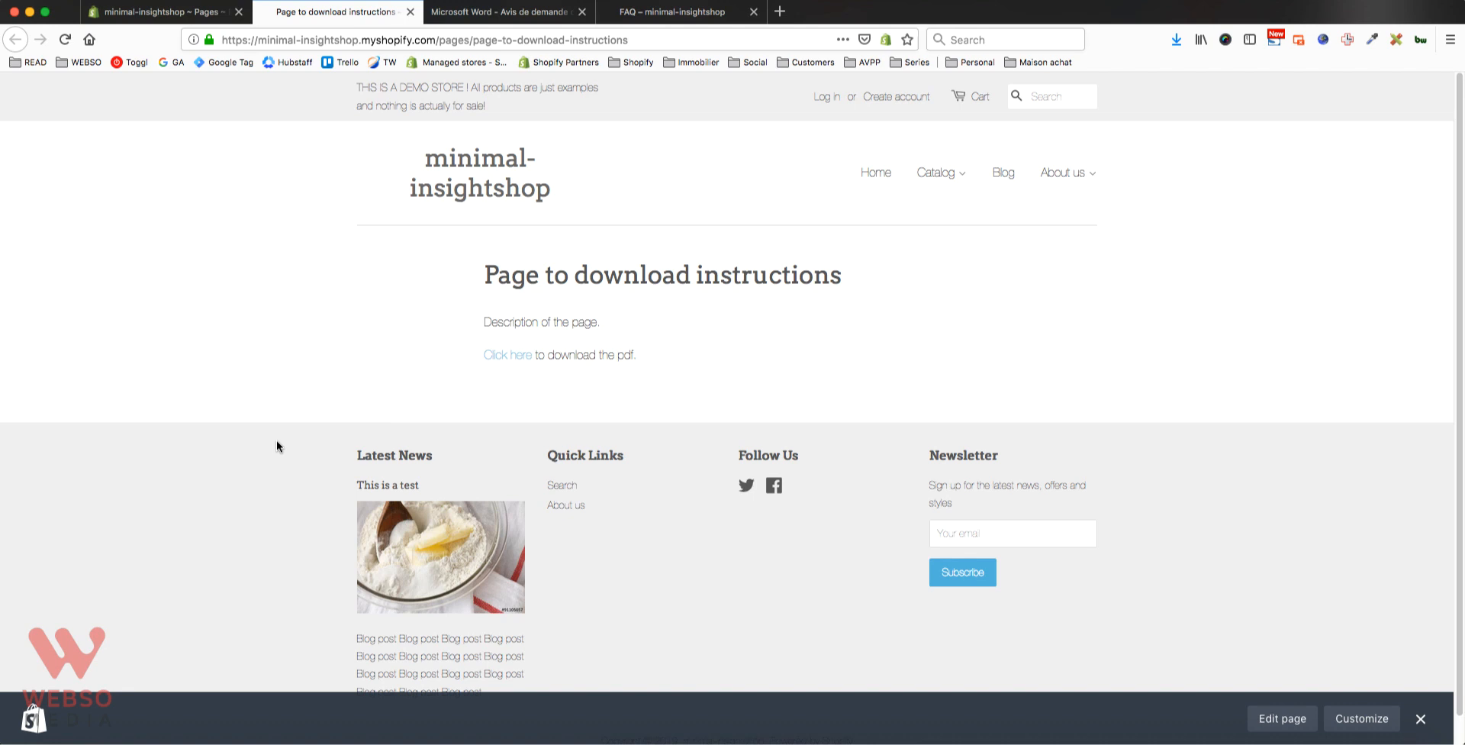
pyautogui.moveTo(346, 414)
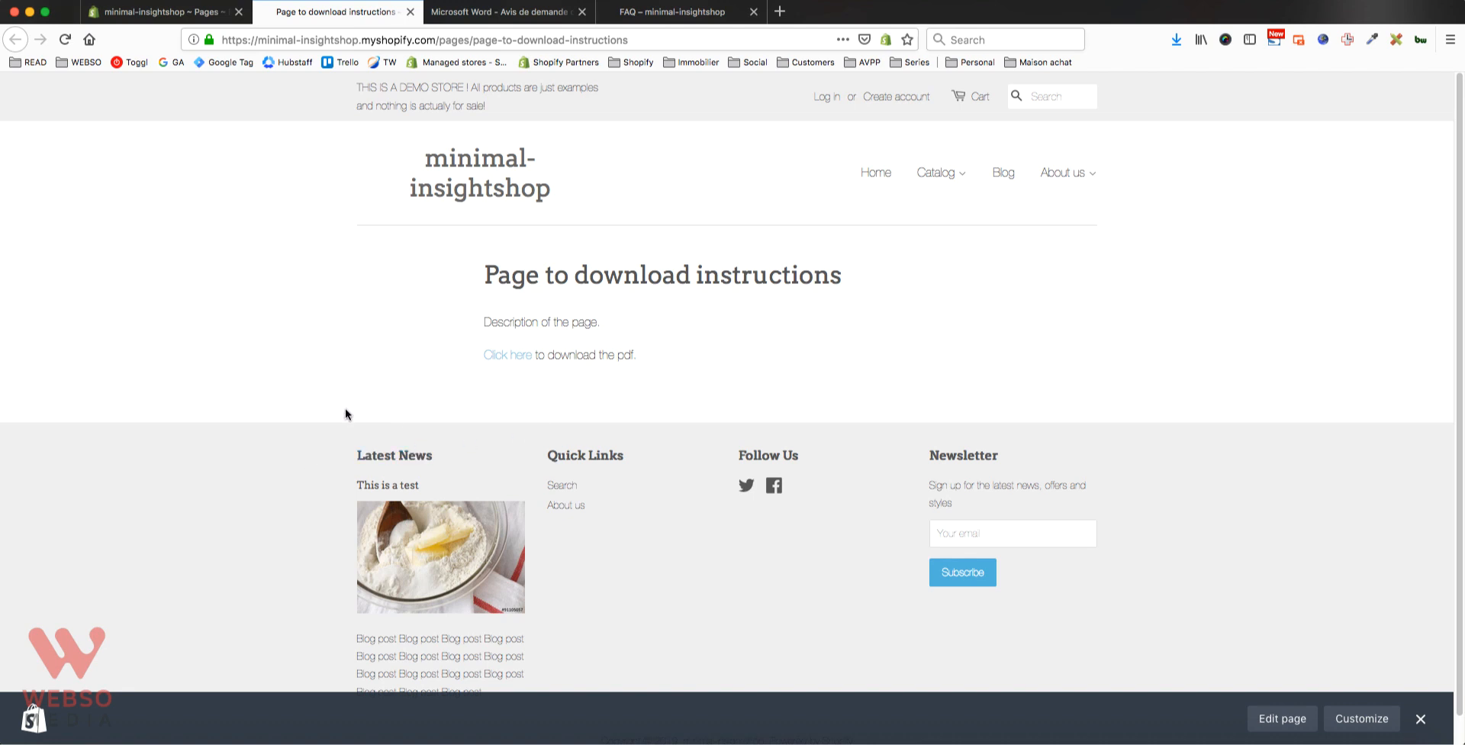
pyautogui.moveTo(287, 405)
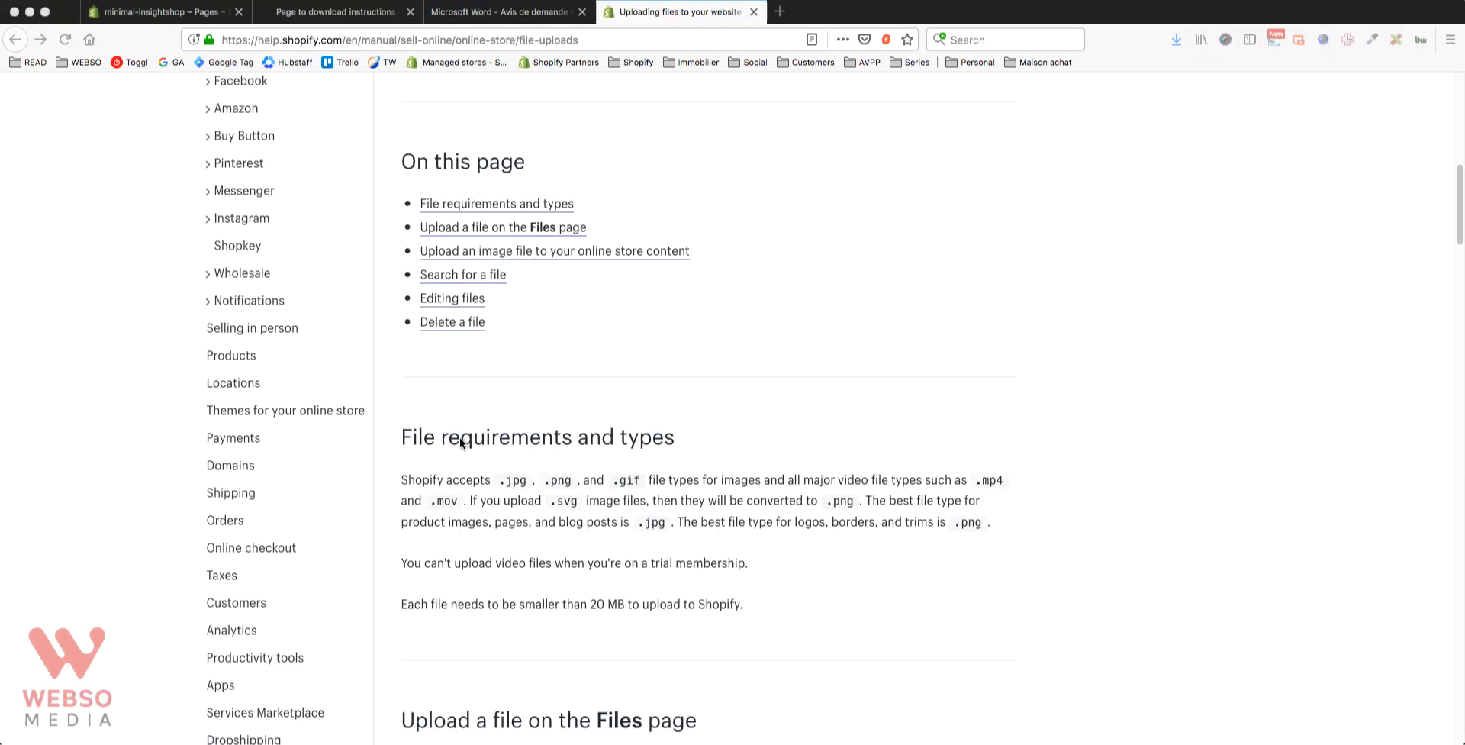
pyautogui.moveTo(550, 502)
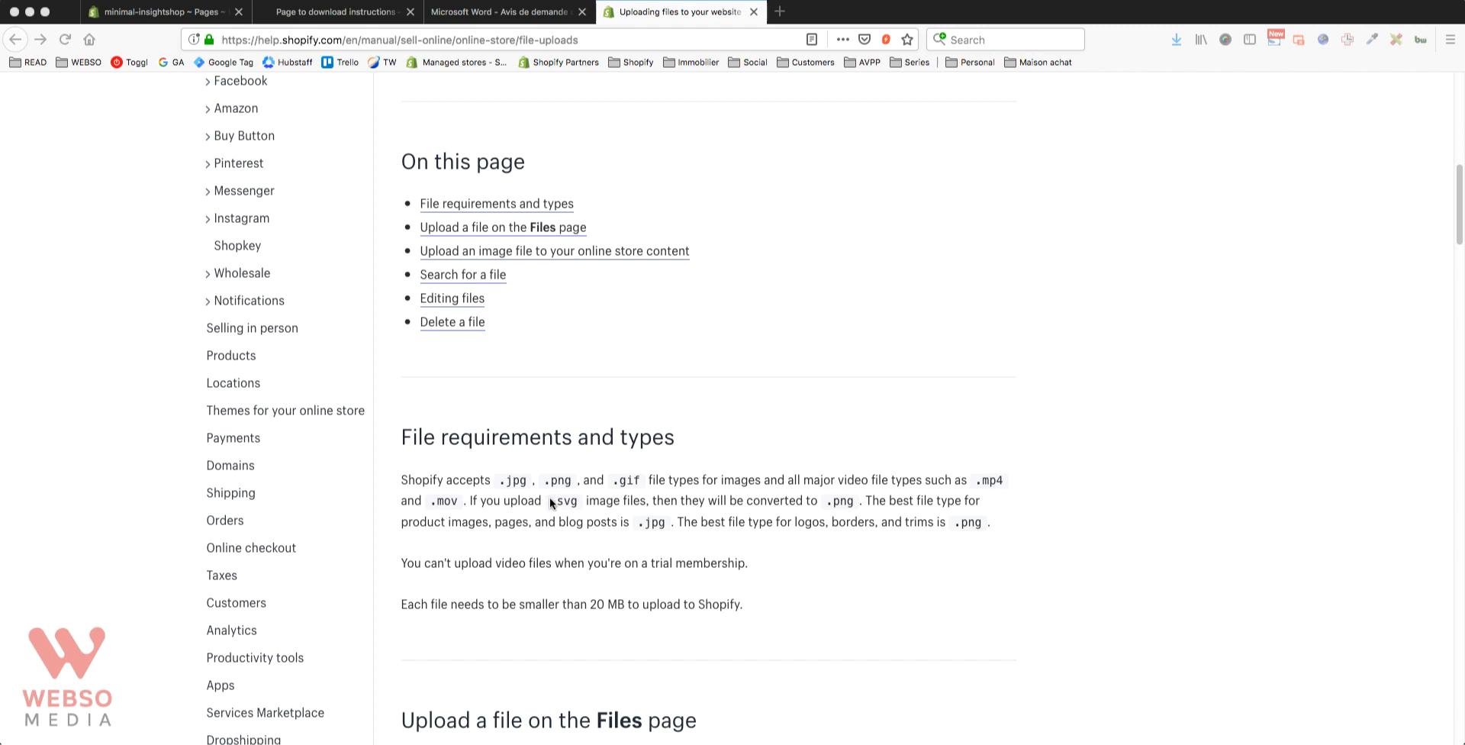
pyautogui.moveTo(508, 592)
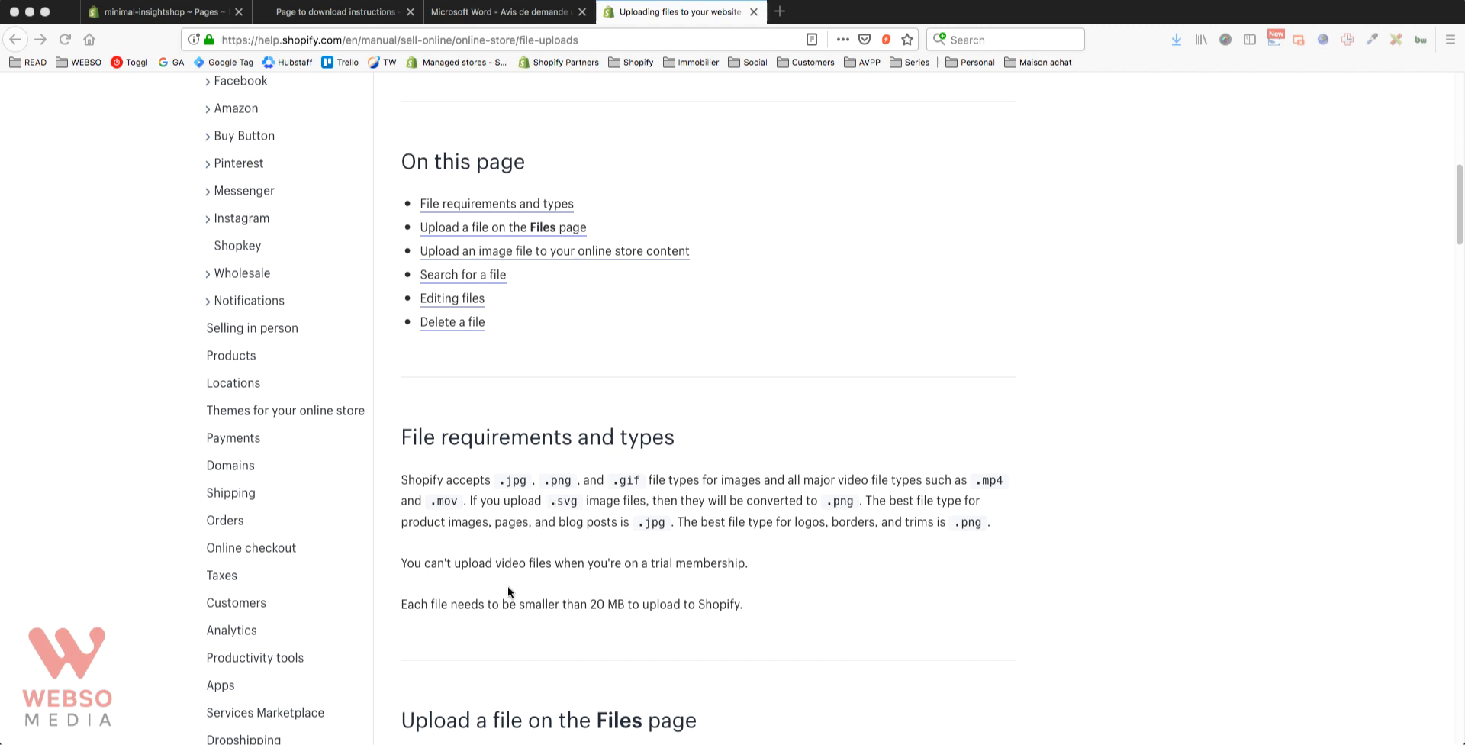
pyautogui.moveTo(607, 491)
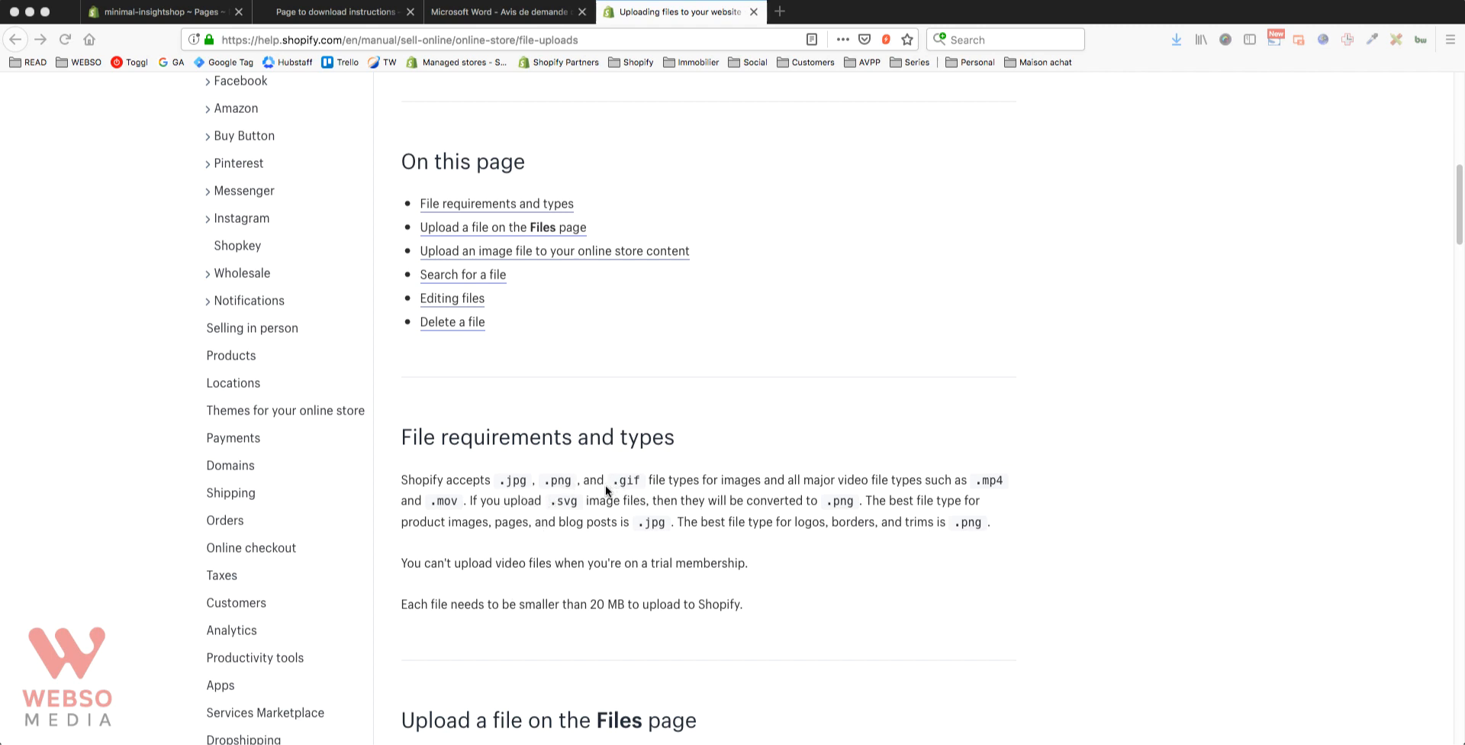
pyautogui.moveTo(987, 503)
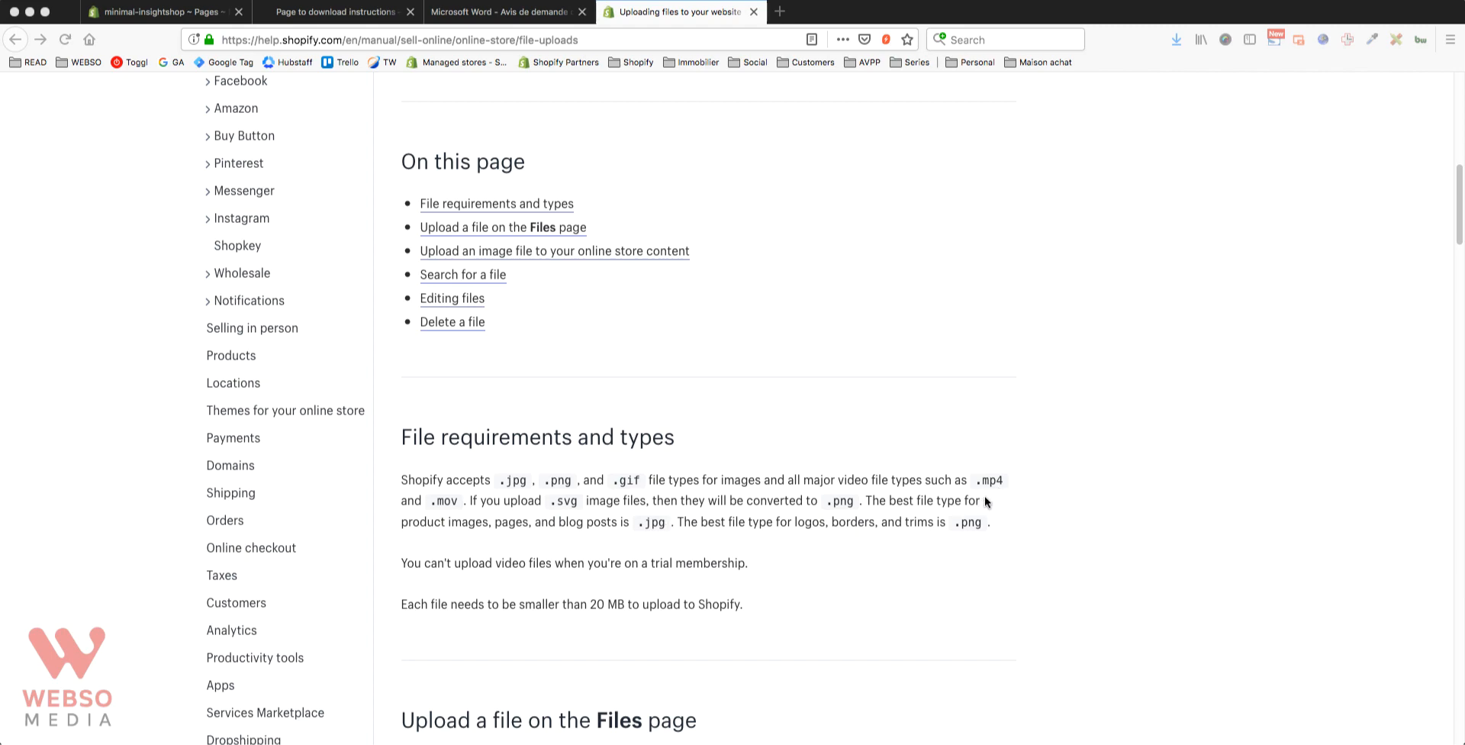
pyautogui.moveTo(599, 428)
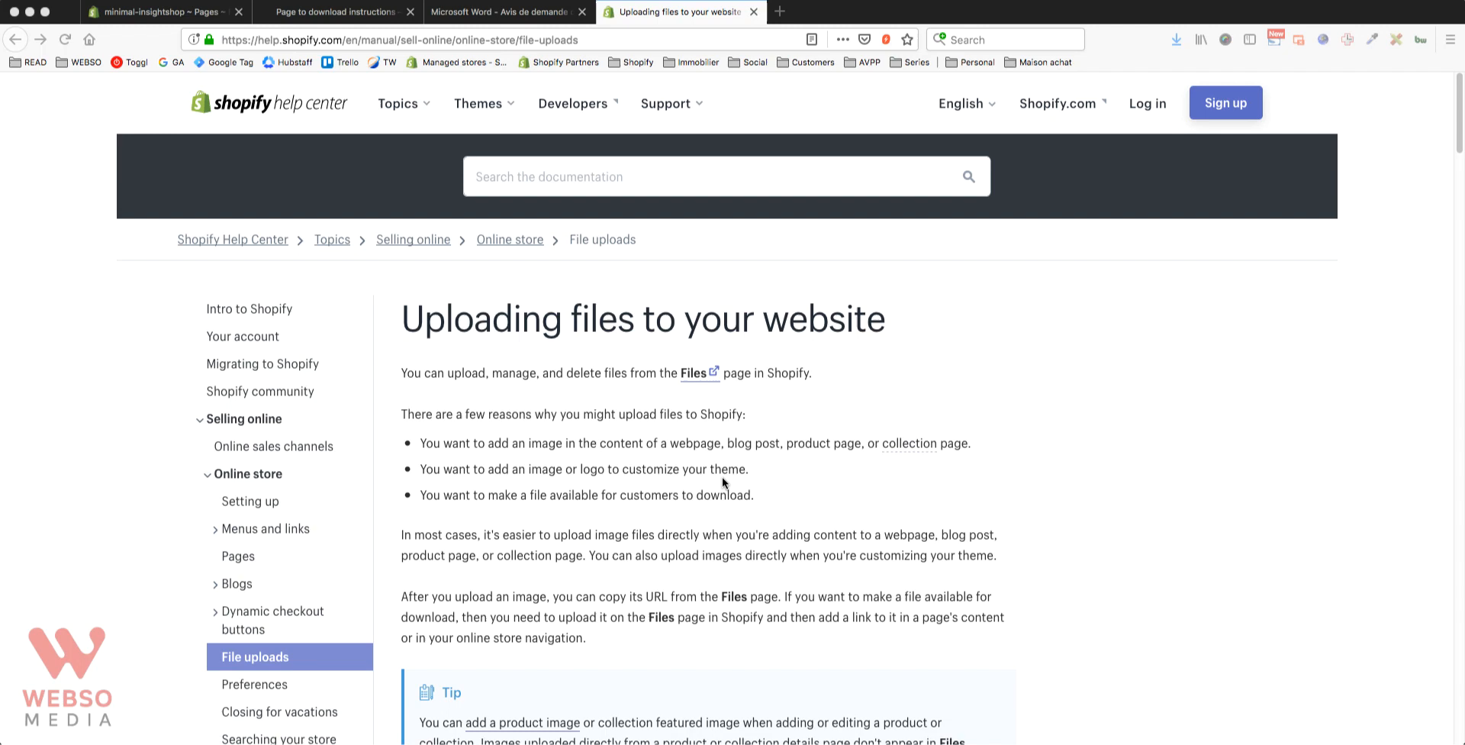
pyautogui.moveTo(748, 449)
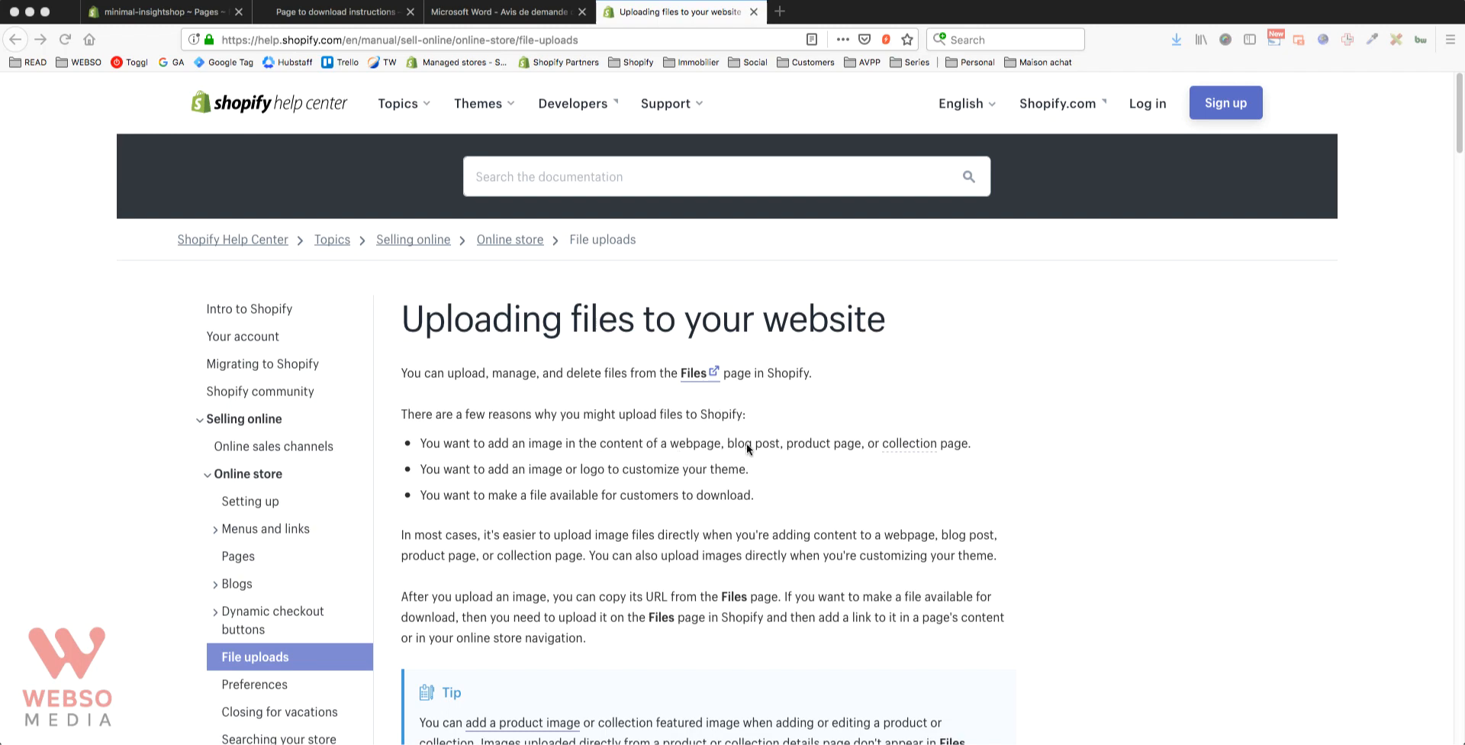
# - Scroll the Help Center file requirements and highlight the 20 MB file limit
pyautogui.scroll(-3)
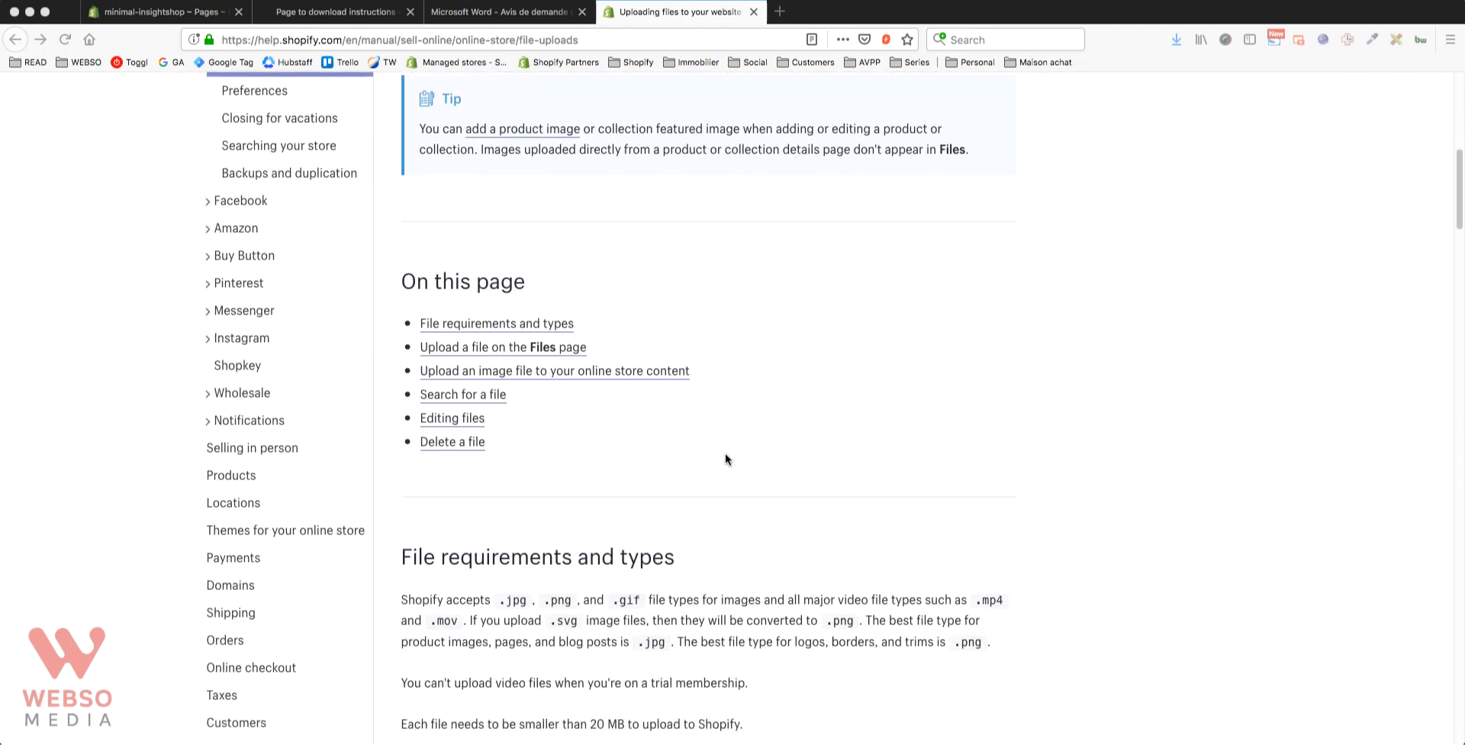
pyautogui.scroll(-3)
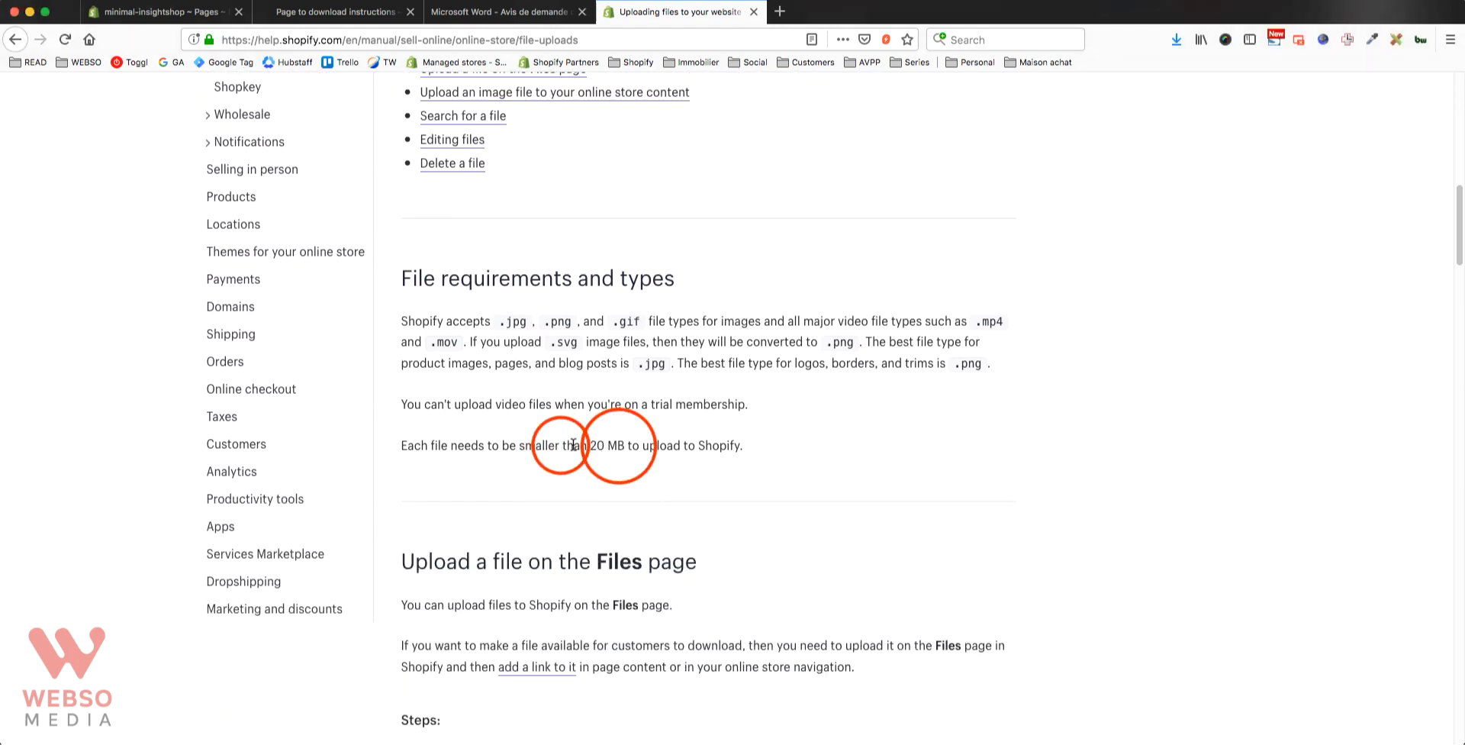
pyautogui.moveTo(563, 445); pyautogui.dragTo(624, 445)
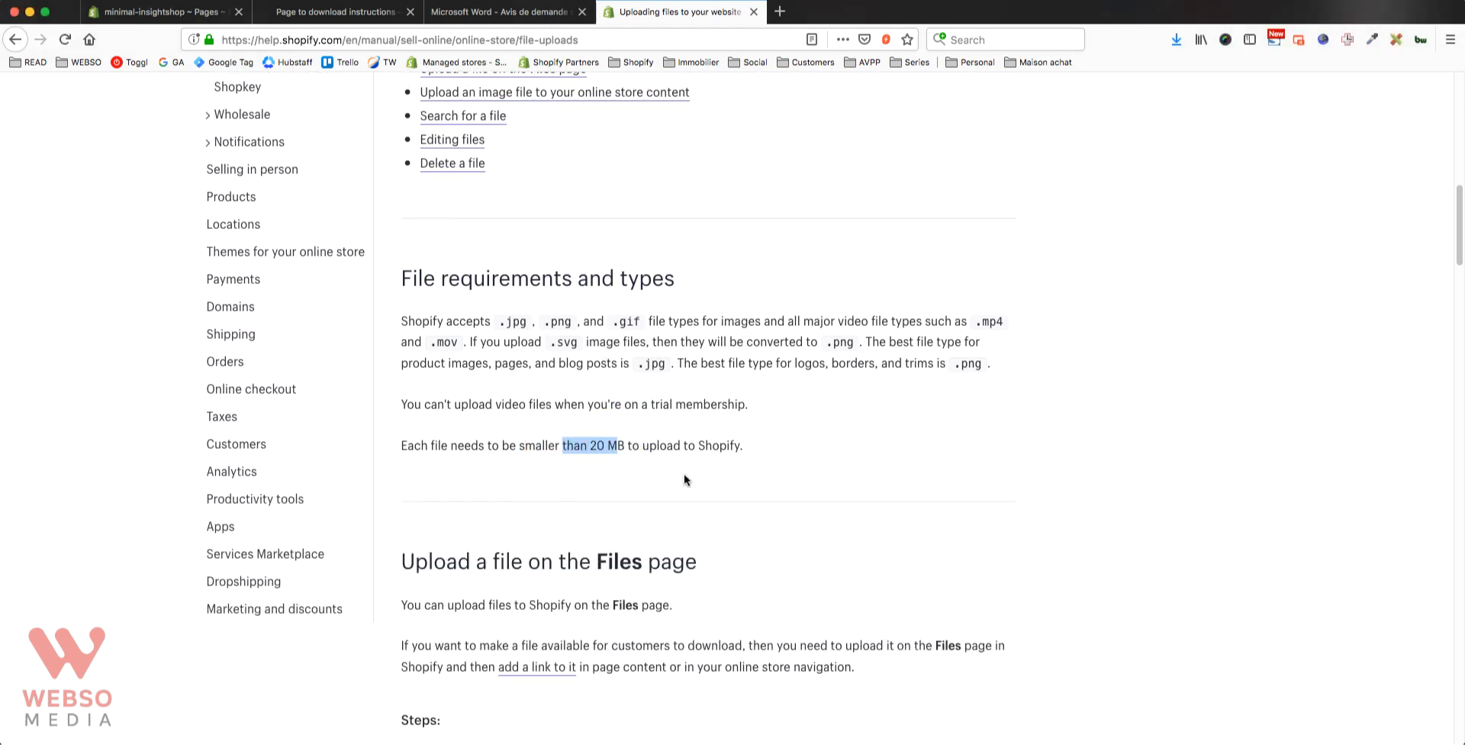
pyautogui.moveTo(696, 475)
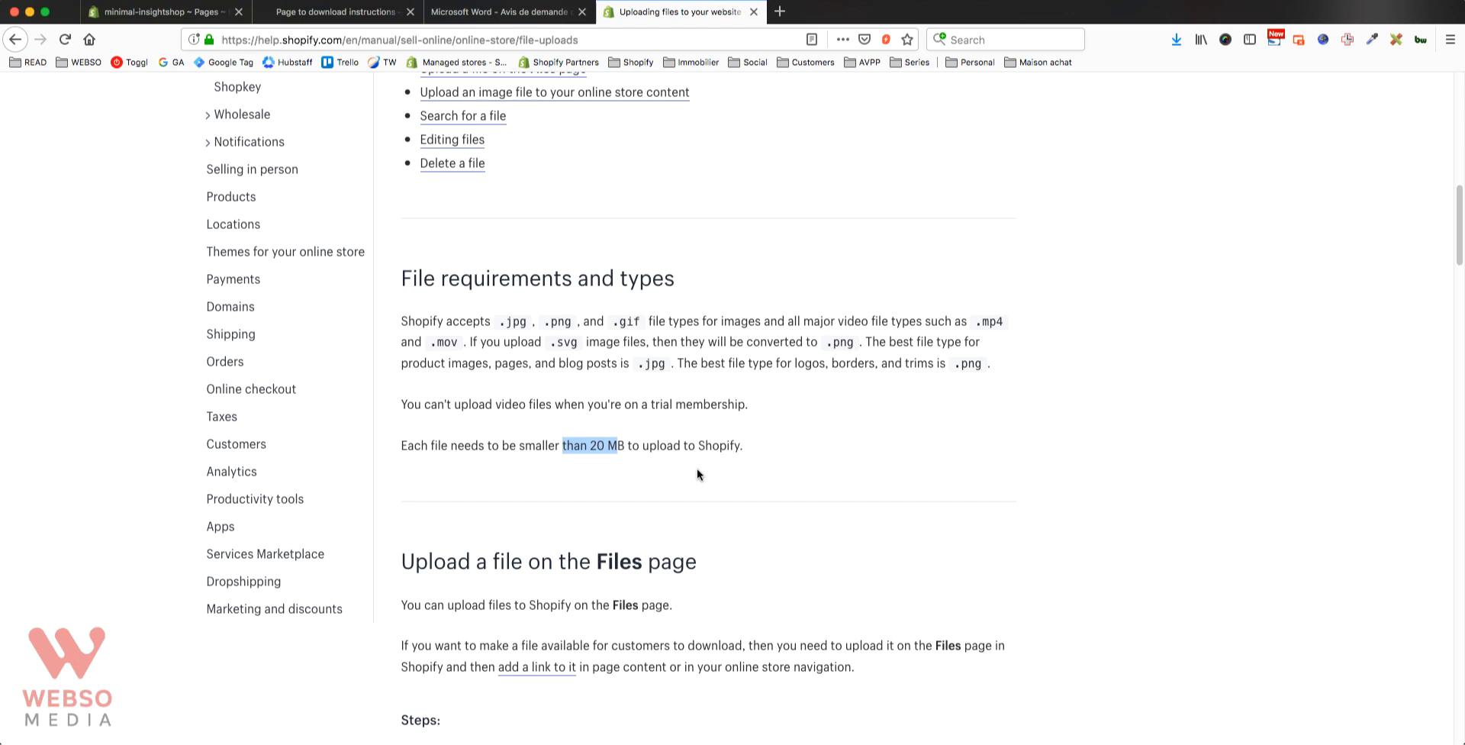